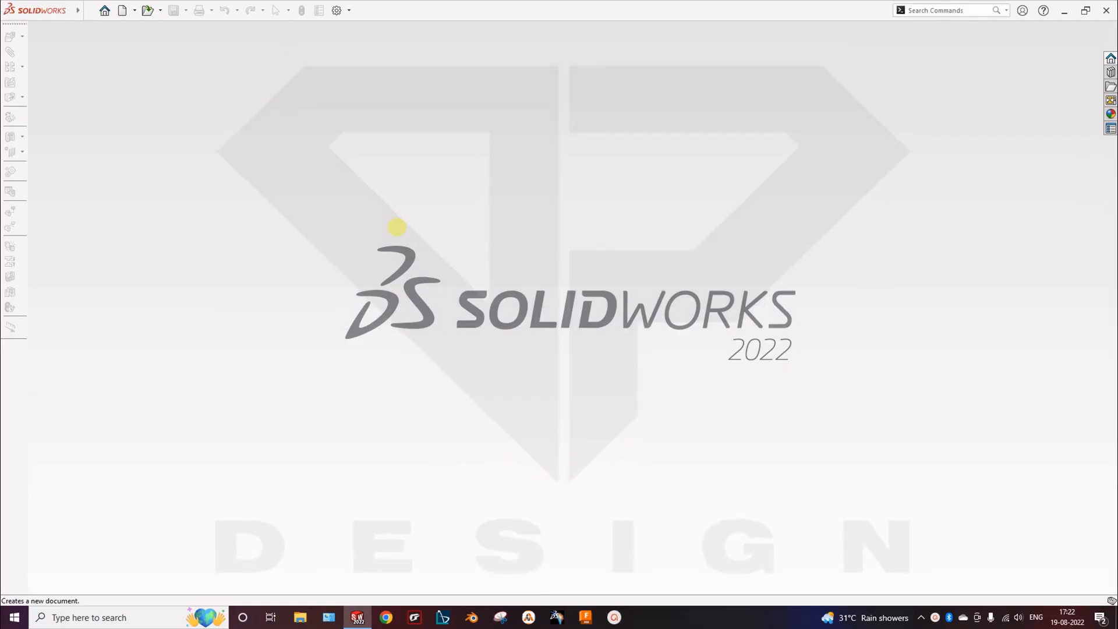
mouse_move(298, 188)
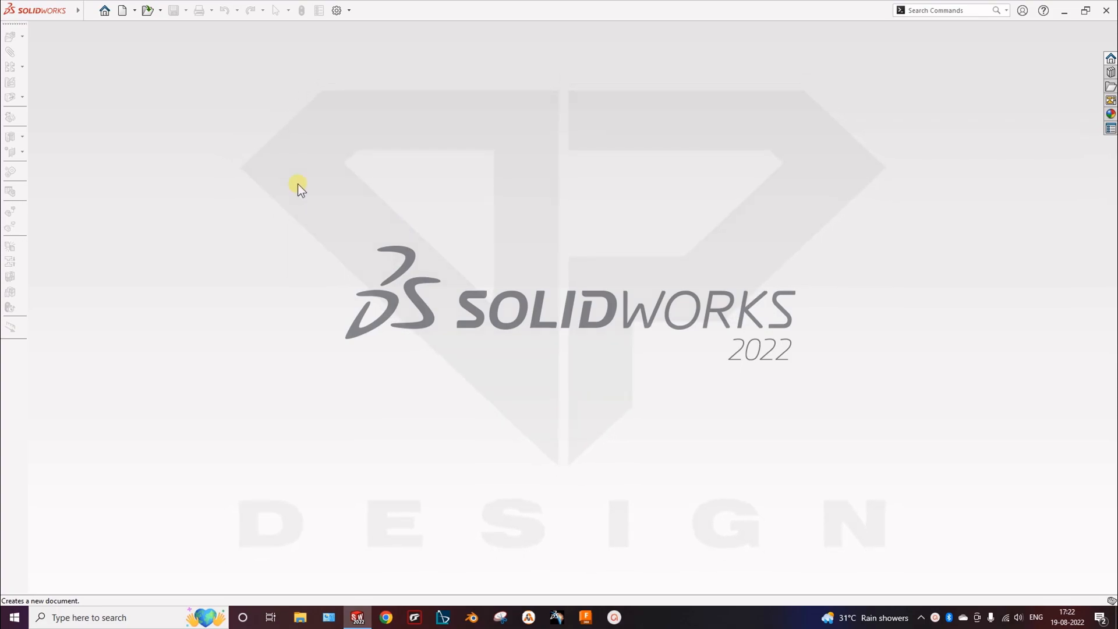
mouse_move(268, 164)
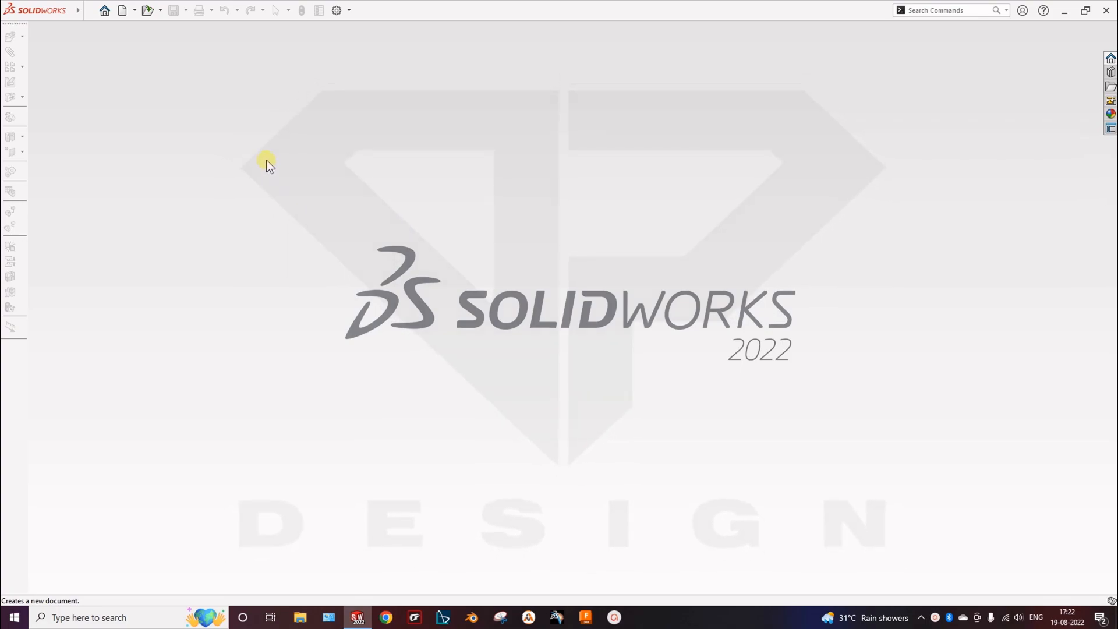
mouse_move(121, 10)
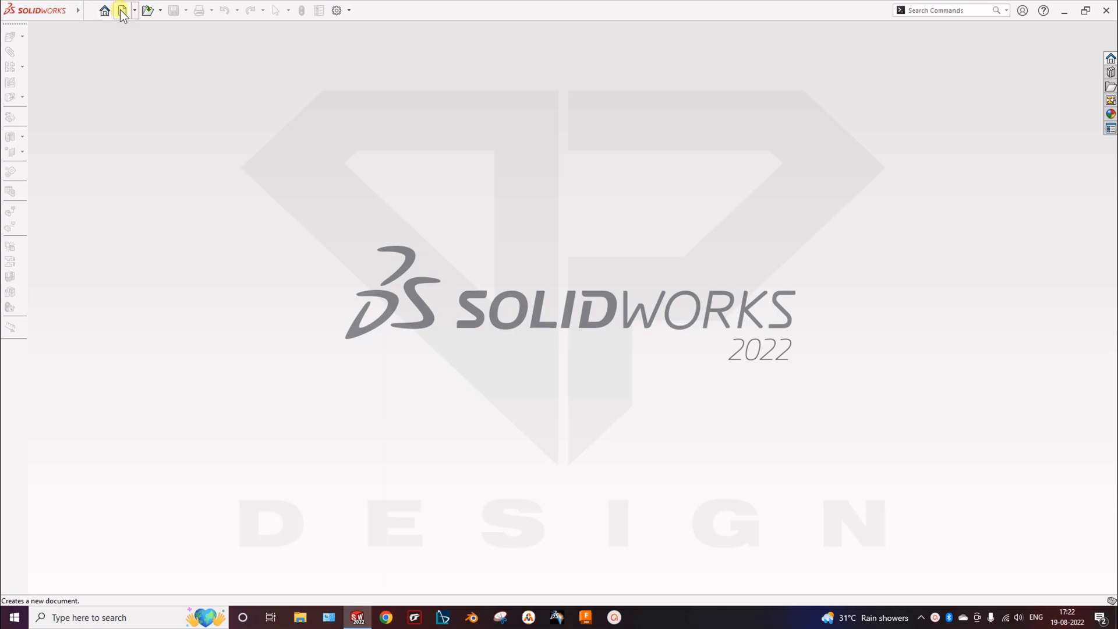
Begin a new document and choose the Part template
click(121, 10)
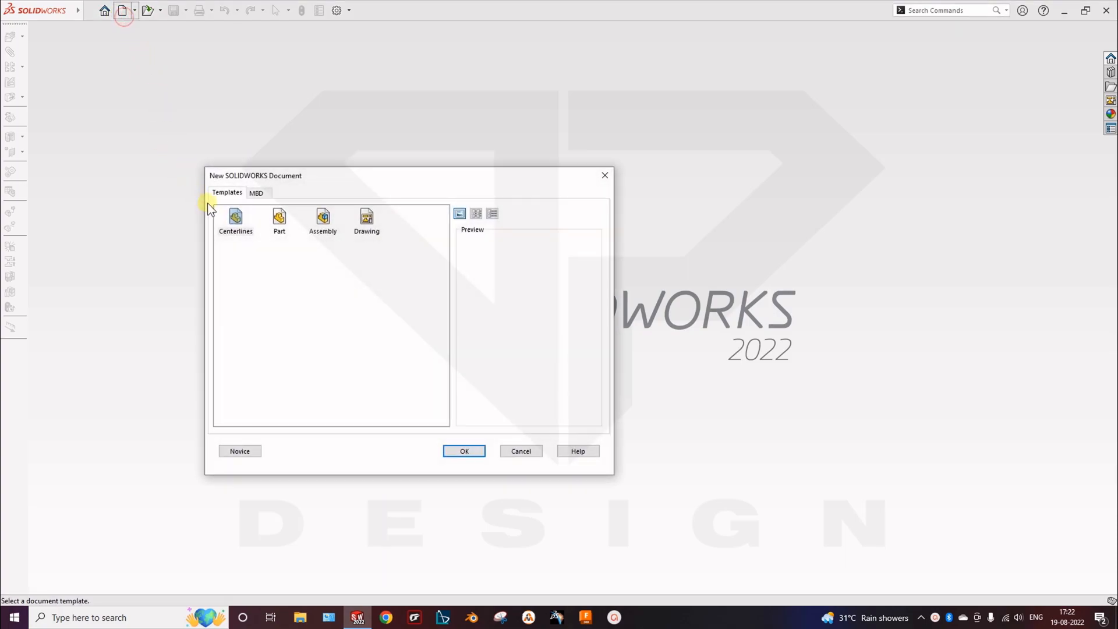
click(279, 222)
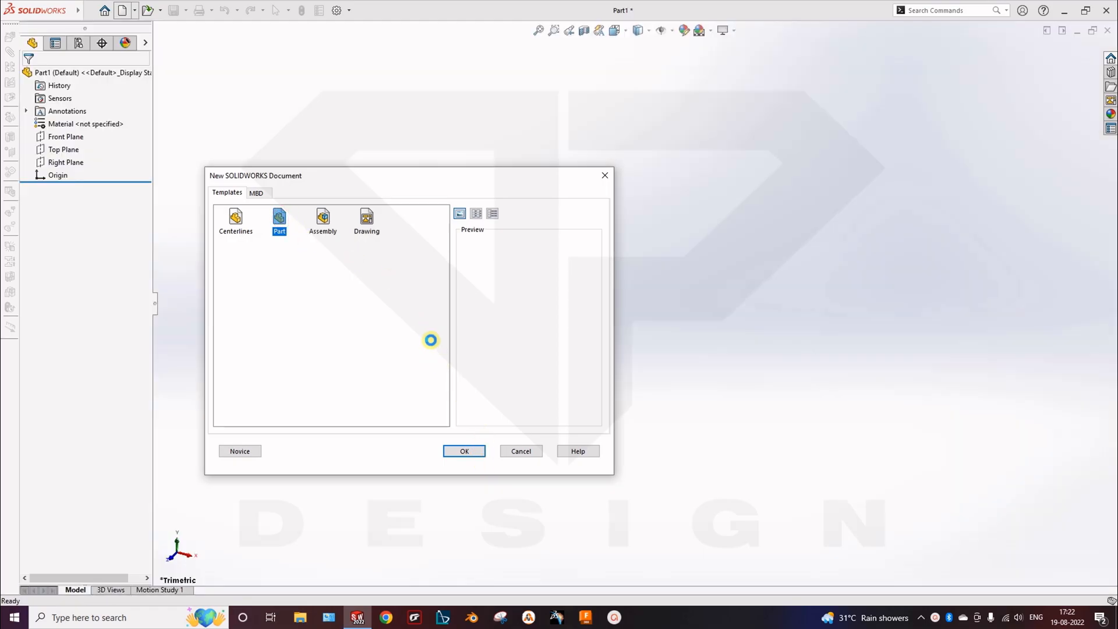
Sketch a centre rectangle on the Front Plane and extrude it into a 10 mm plate
click(463, 451)
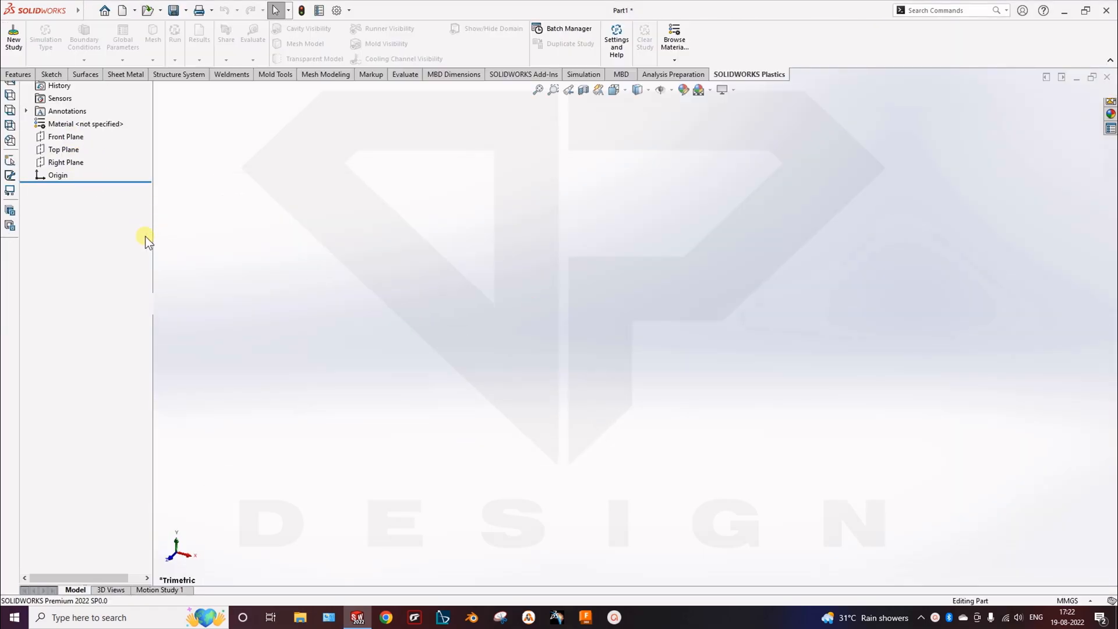
click(65, 136)
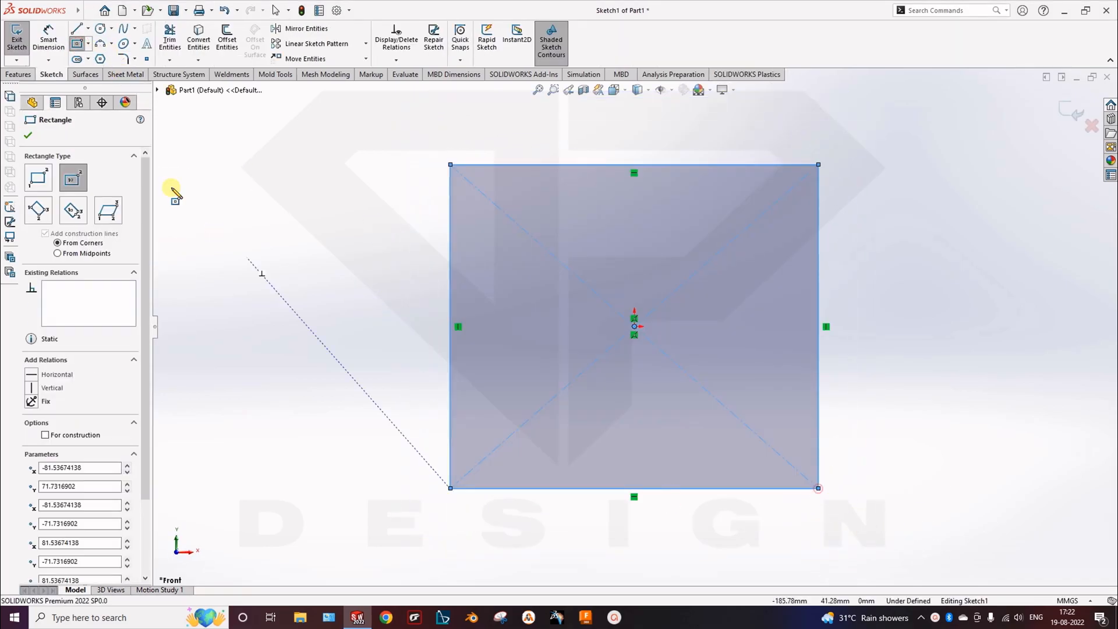
click(633, 145)
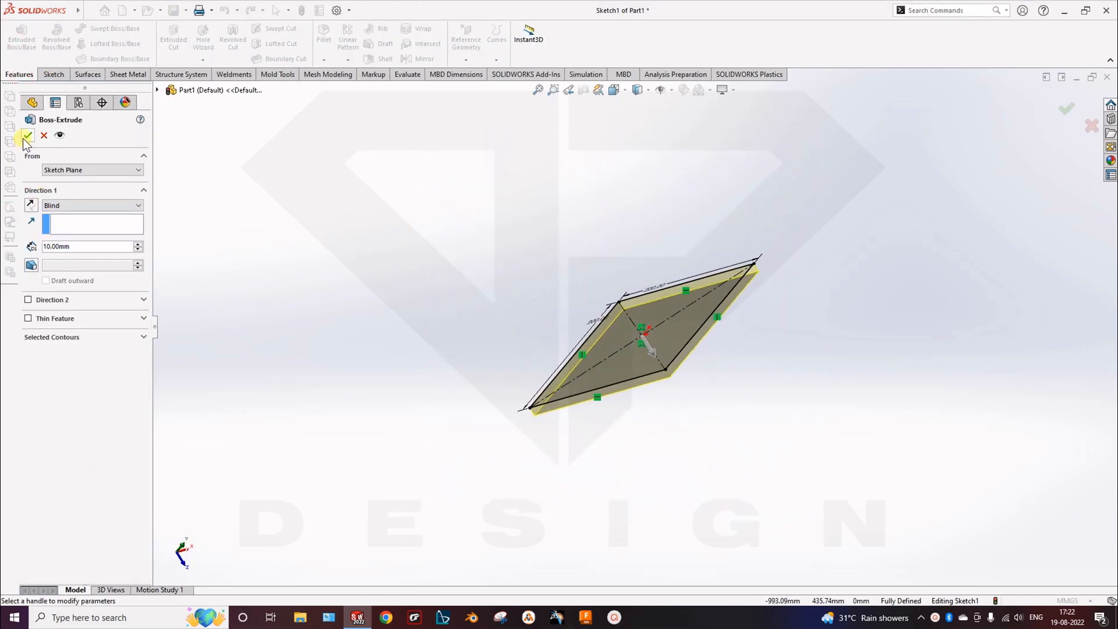
click(27, 135)
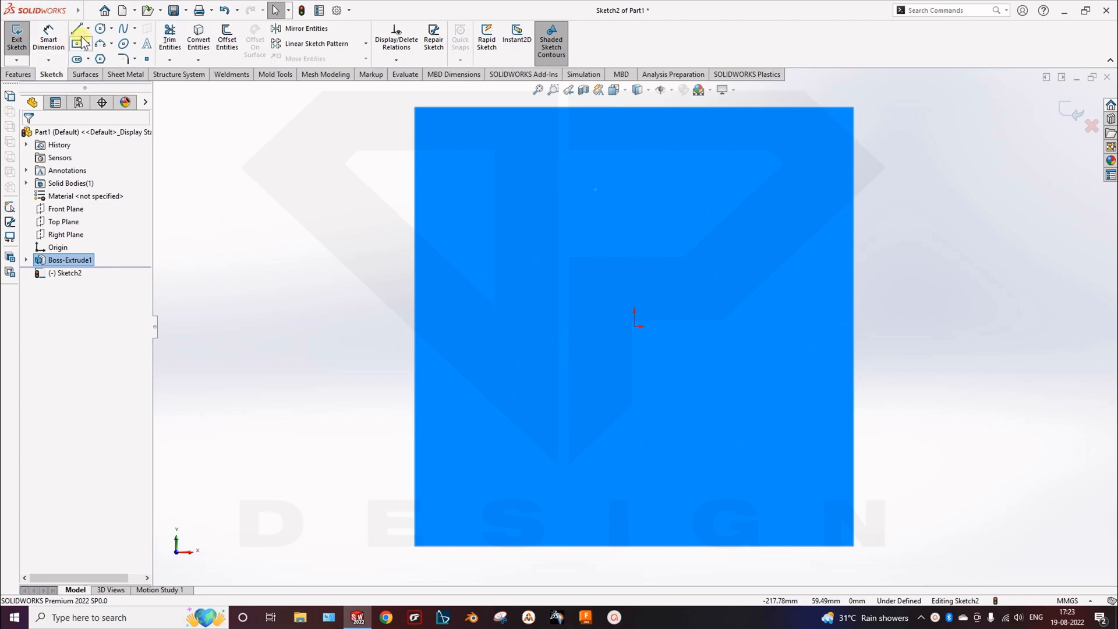
Sketch a small centred square on the plate face and extrude it 345 mm as a merged beam
click(78, 43)
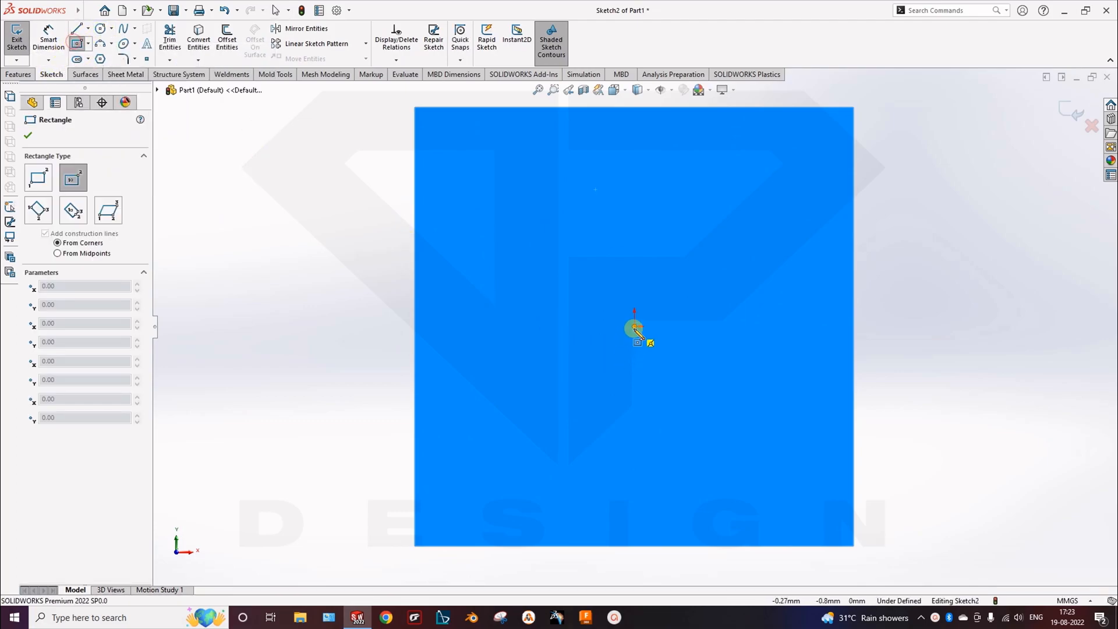
drag(634, 329, 699, 391)
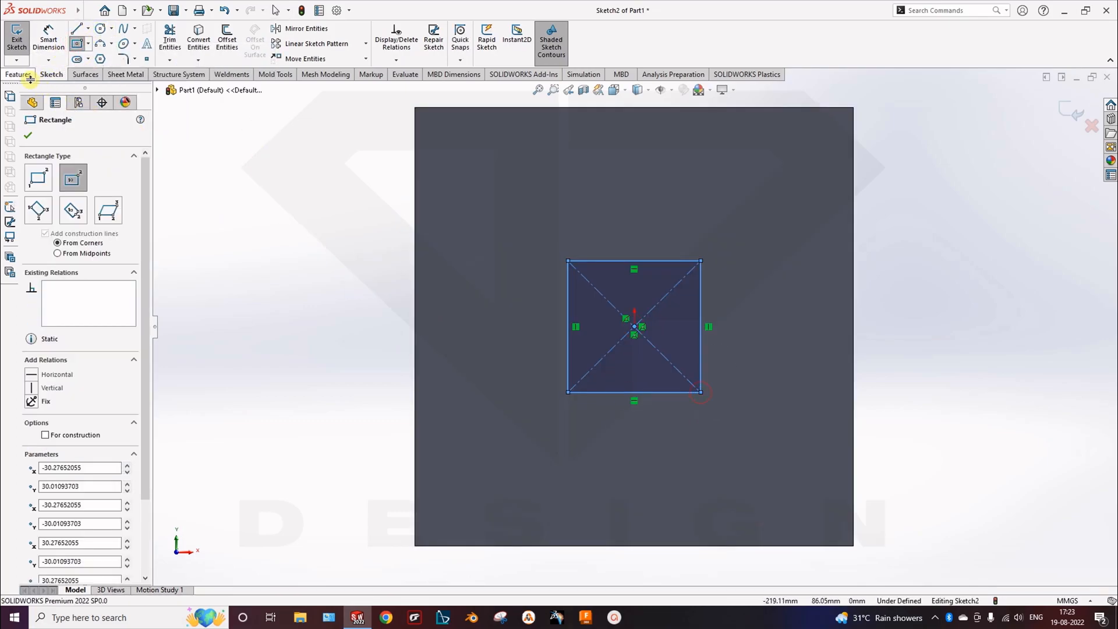
click(21, 36)
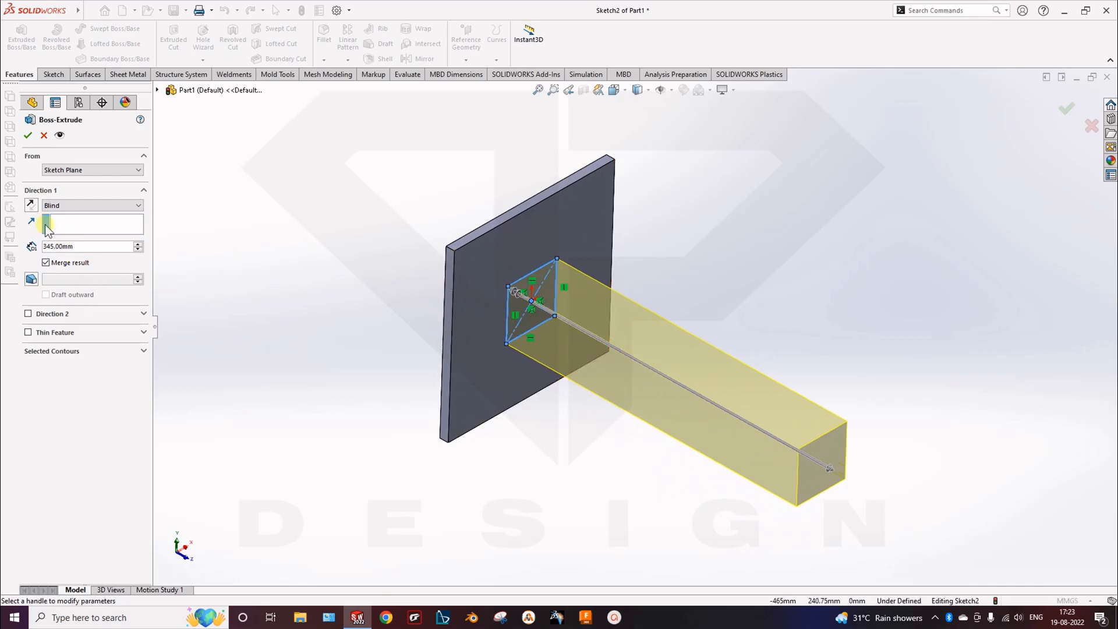
click(28, 135)
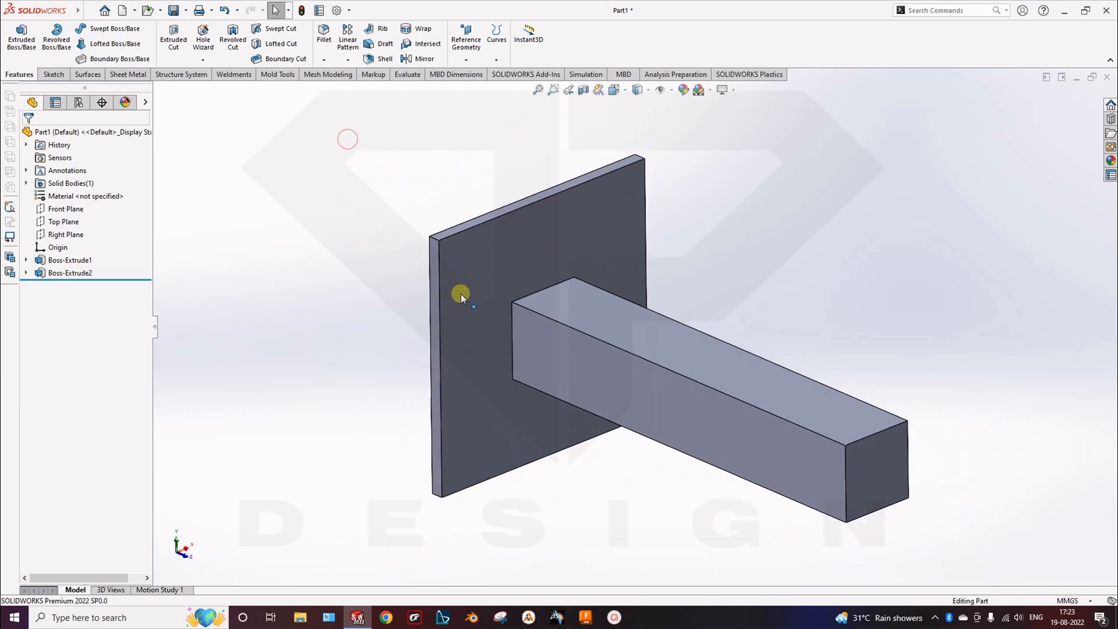
Create a new Static study and assign AISI 4130 Steel annealed at 865C to the part
click(583, 75)
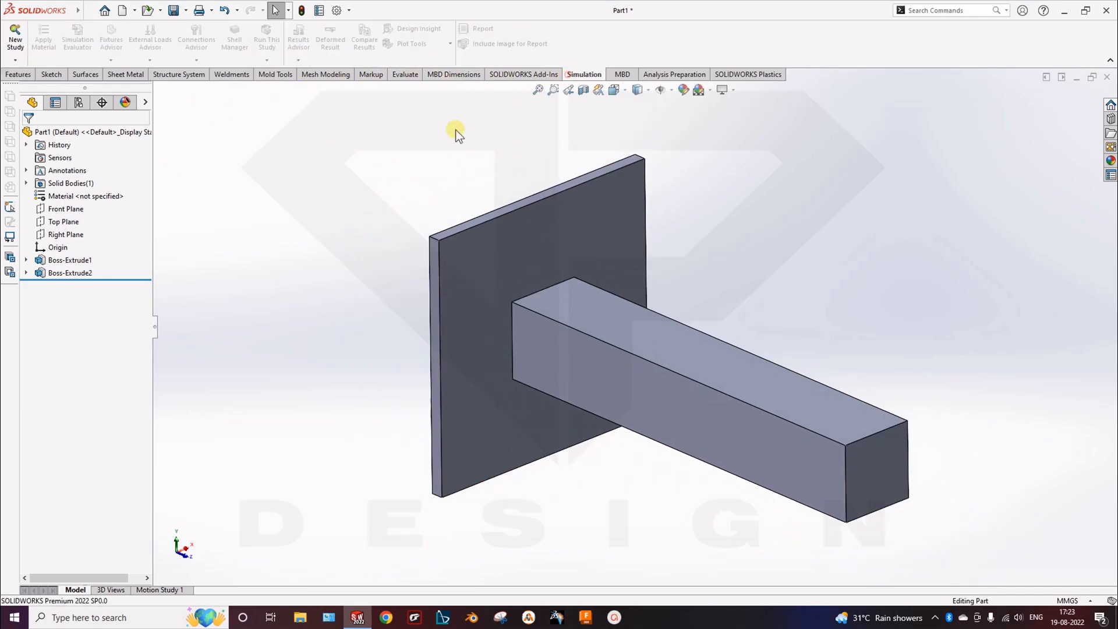
click(14, 36)
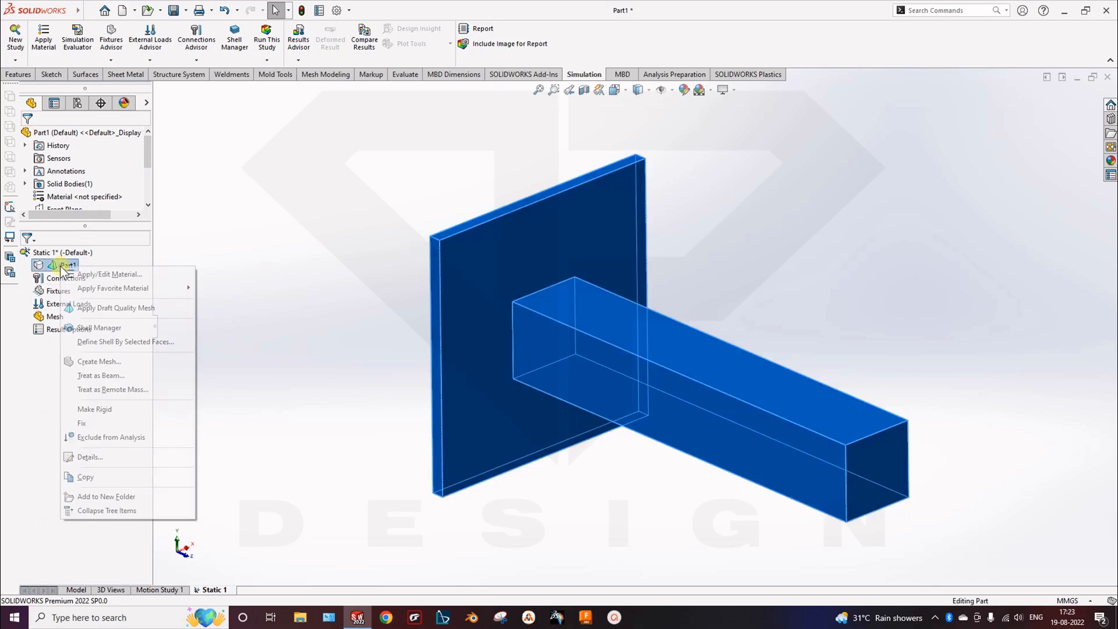
click(110, 274)
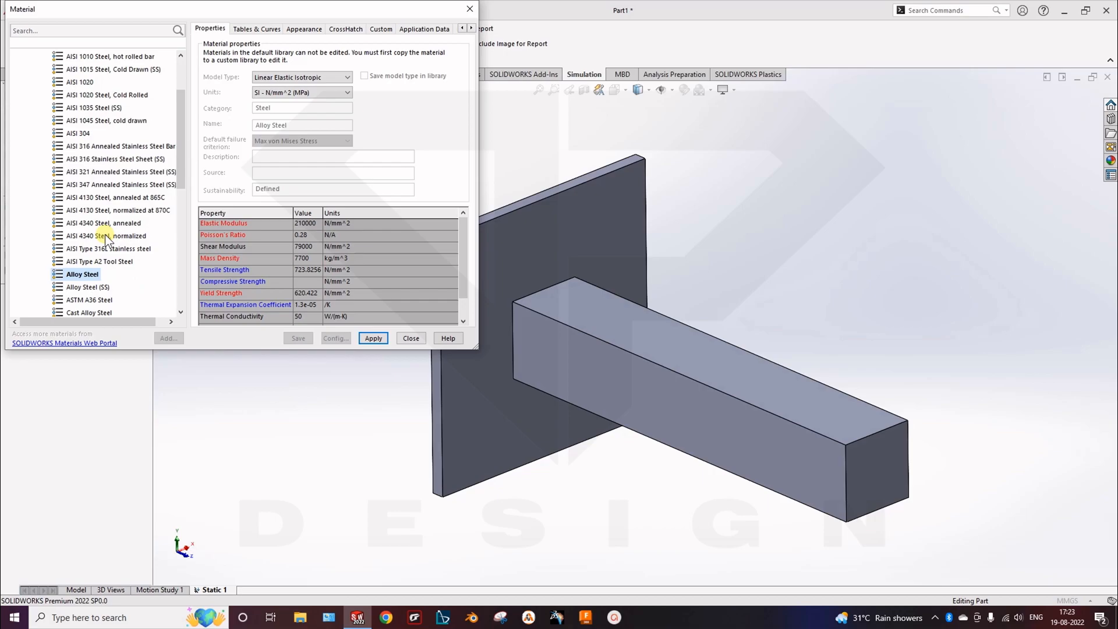
mouse_move(104, 215)
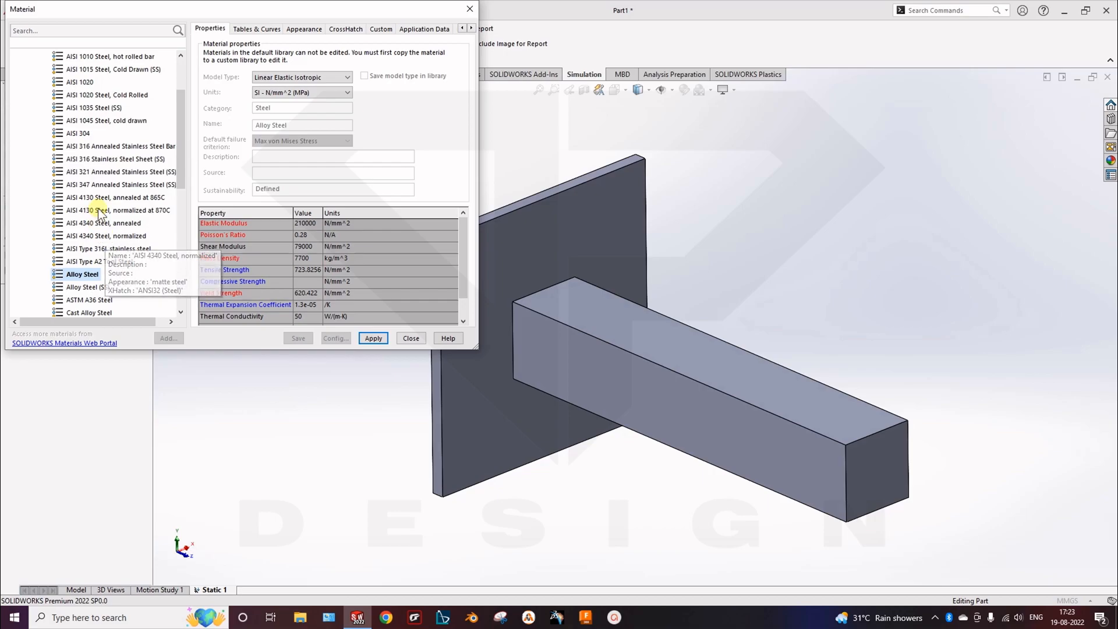
click(118, 198)
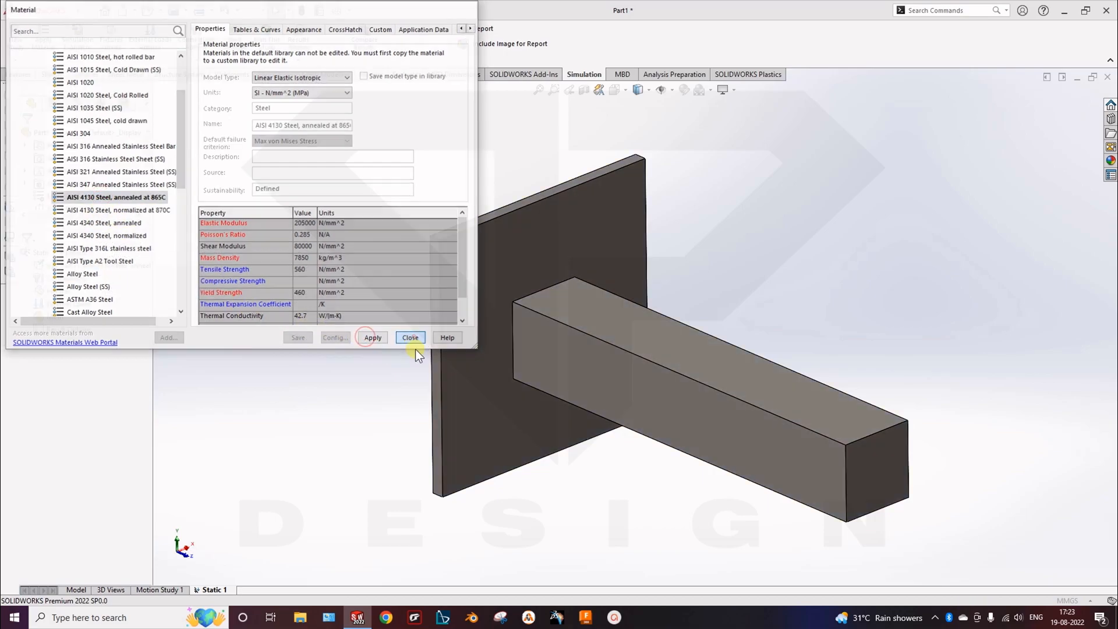
click(409, 338)
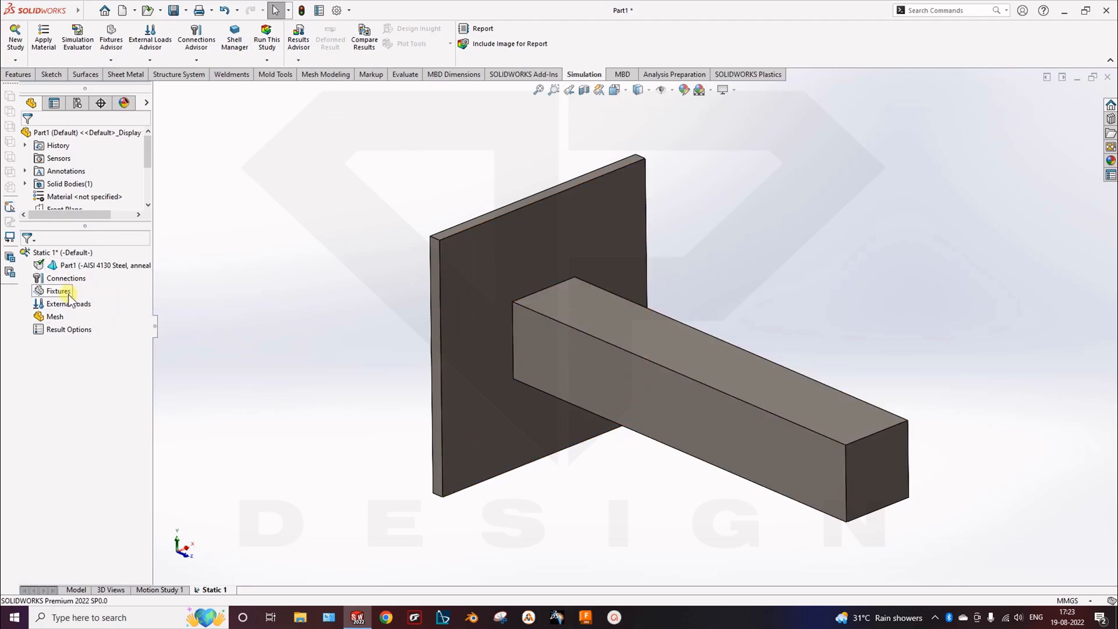
Add a Fixed Geometry fixture on the plate face
right_click(58, 291)
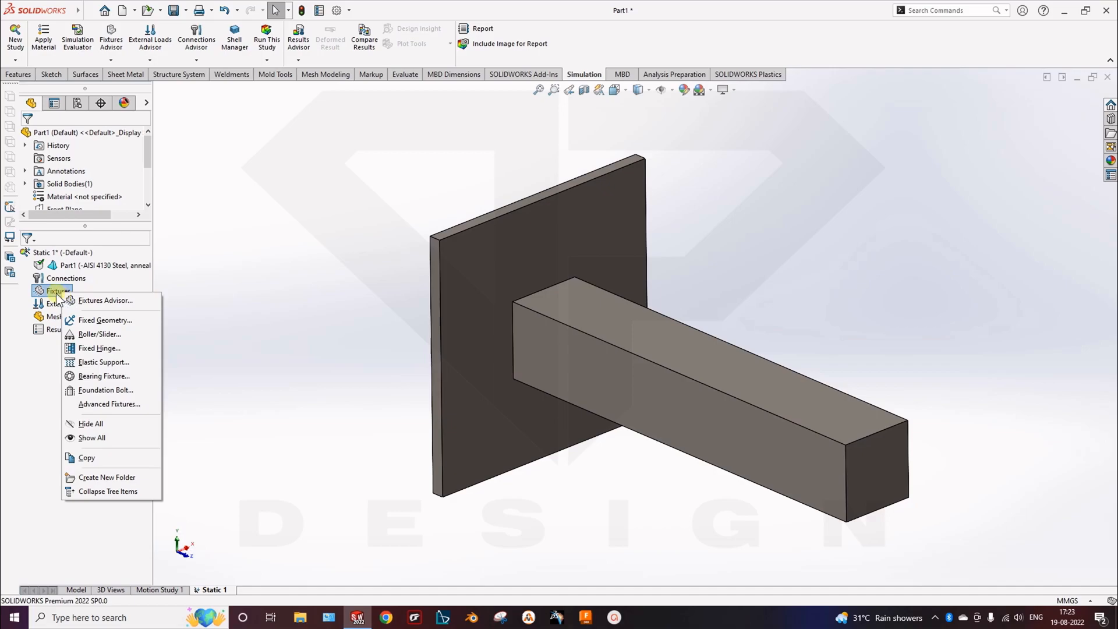
click(105, 319)
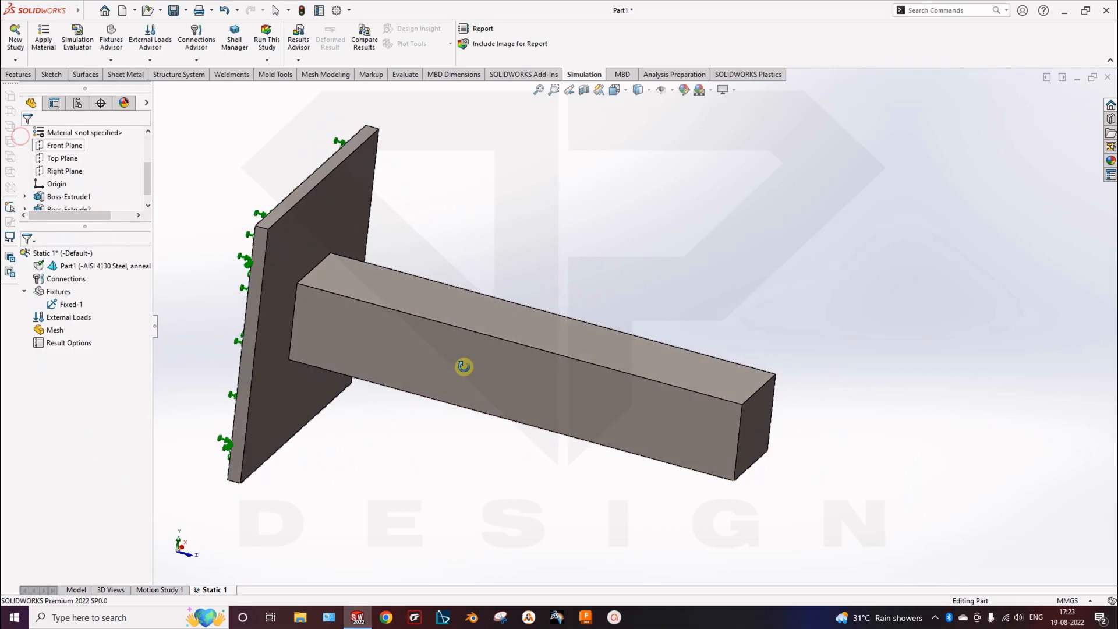
Apply a 2000 N force on the beam's free end face along a selected edge direction
right_click(60, 316)
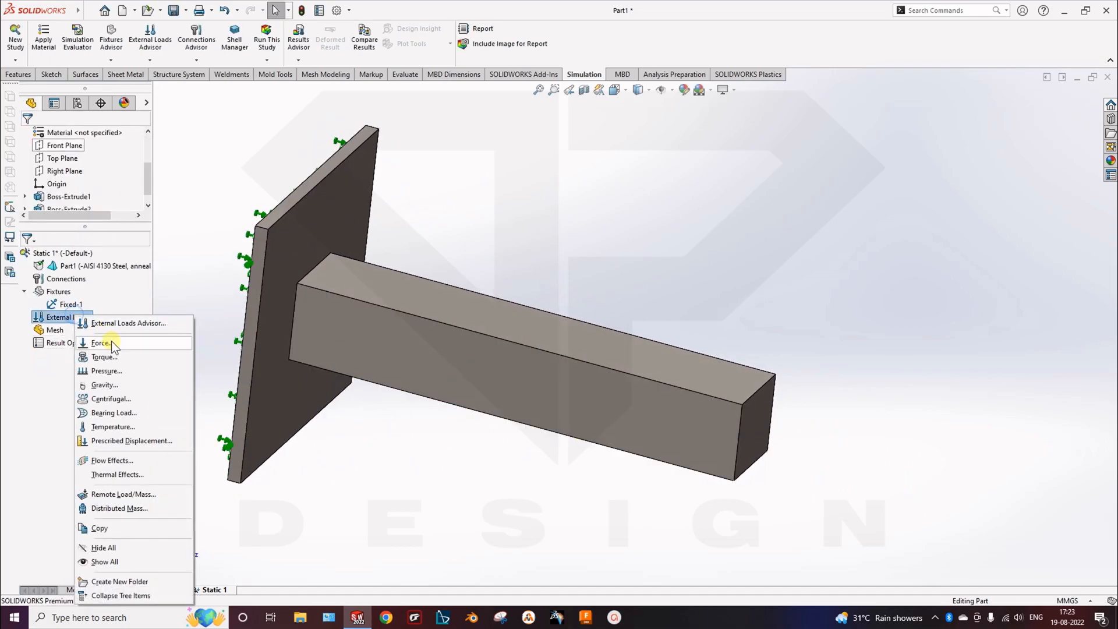
click(101, 342)
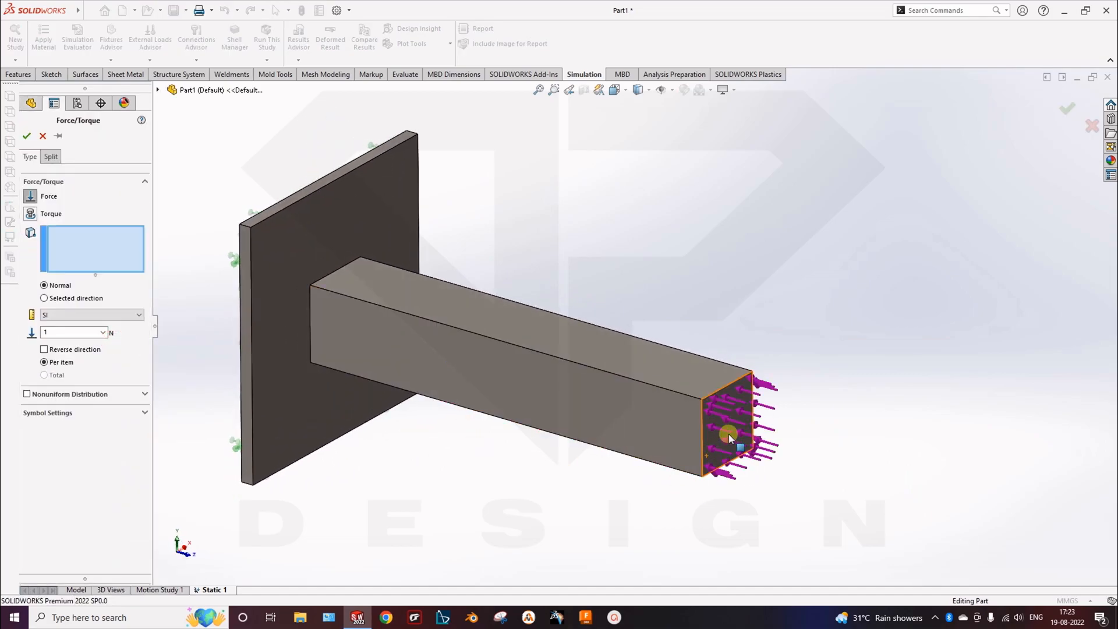
click(726, 434)
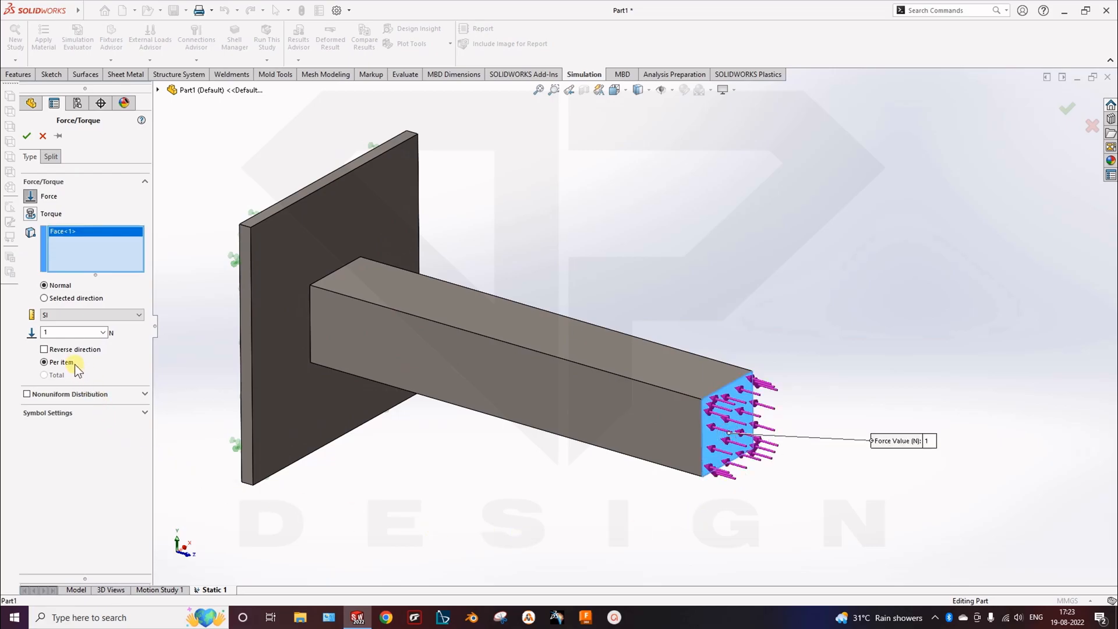
click(44, 298)
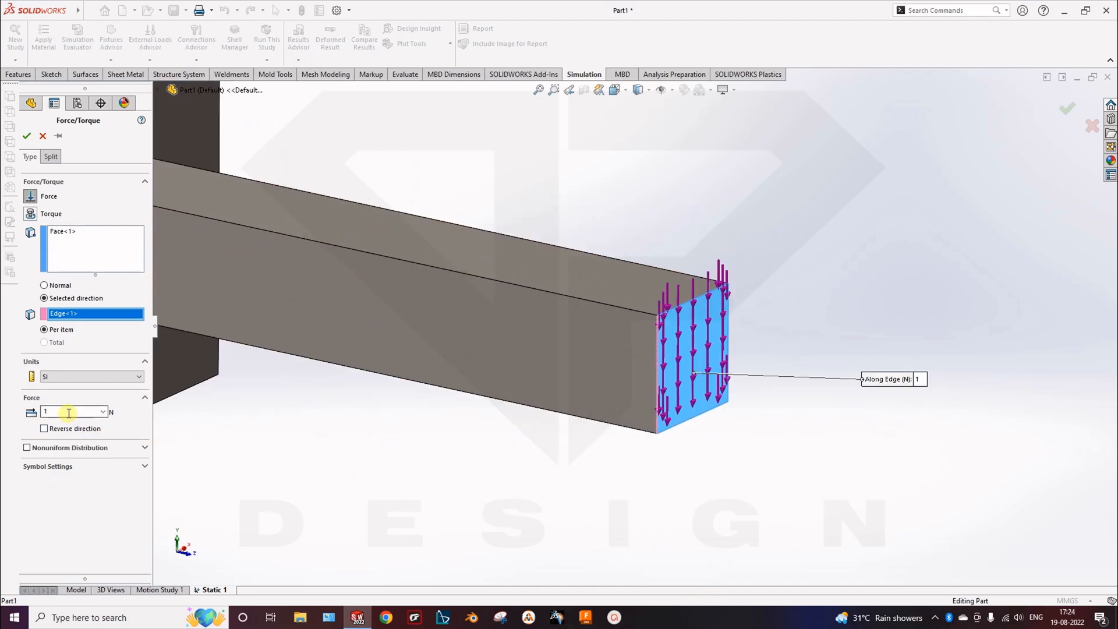
text(20)
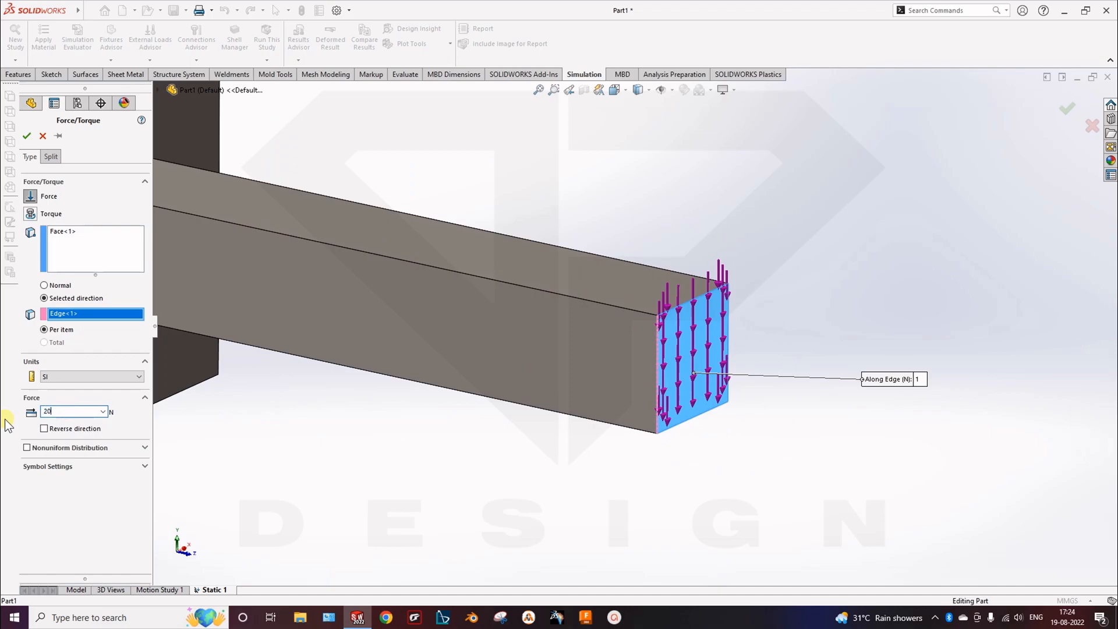
text(2000)
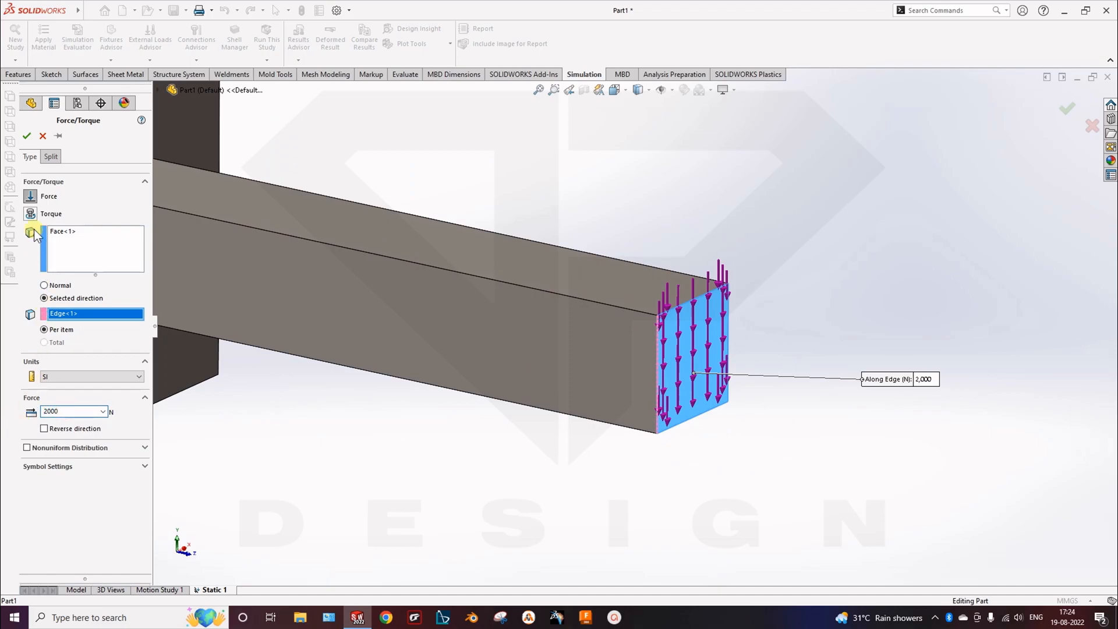
click(27, 136)
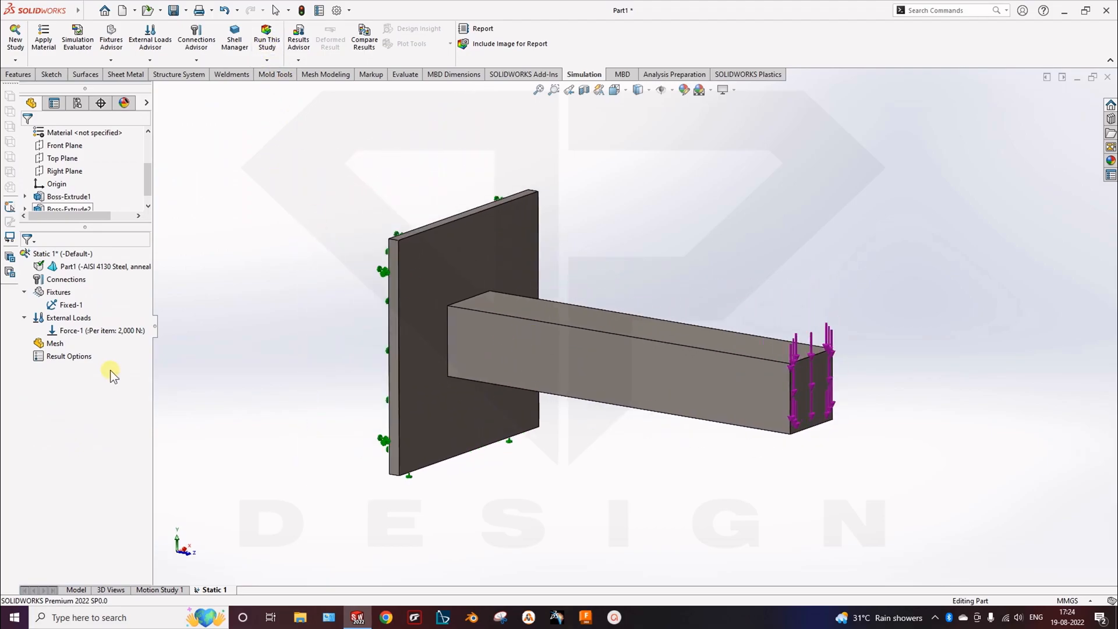
mouse_move(97, 401)
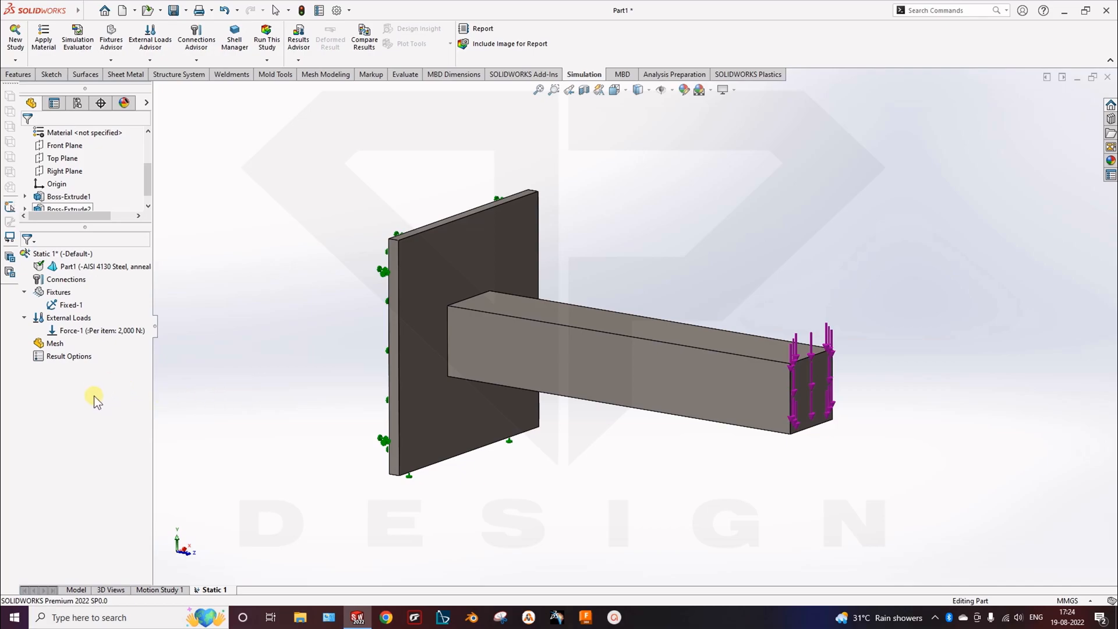
Create the mesh with the density slider moved toward Coarse in Mesh Parameters
right_click(55, 342)
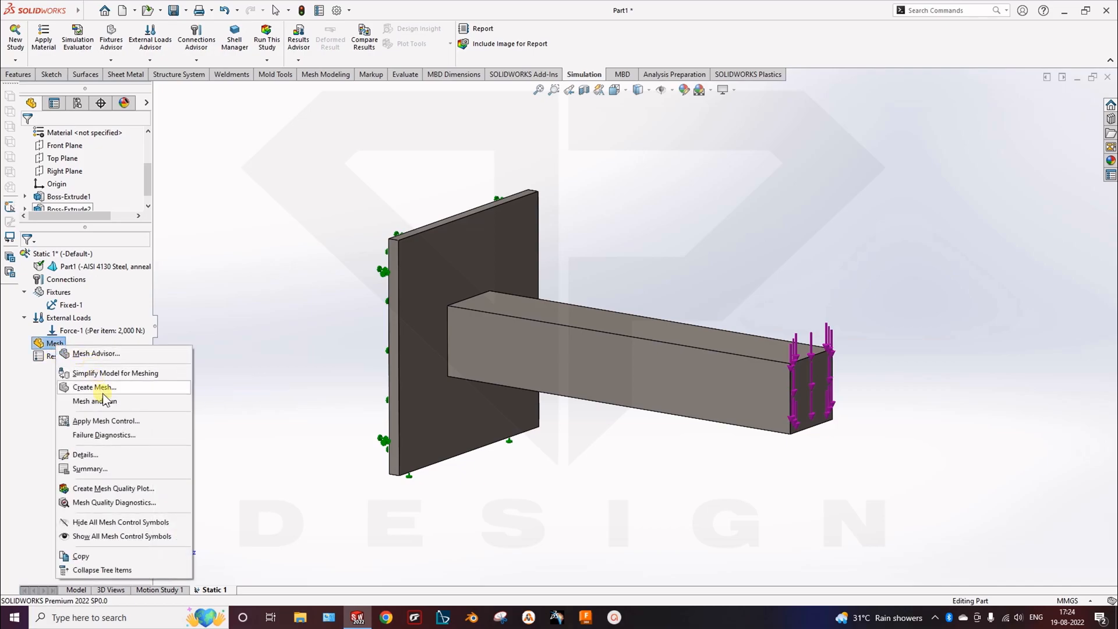
click(95, 386)
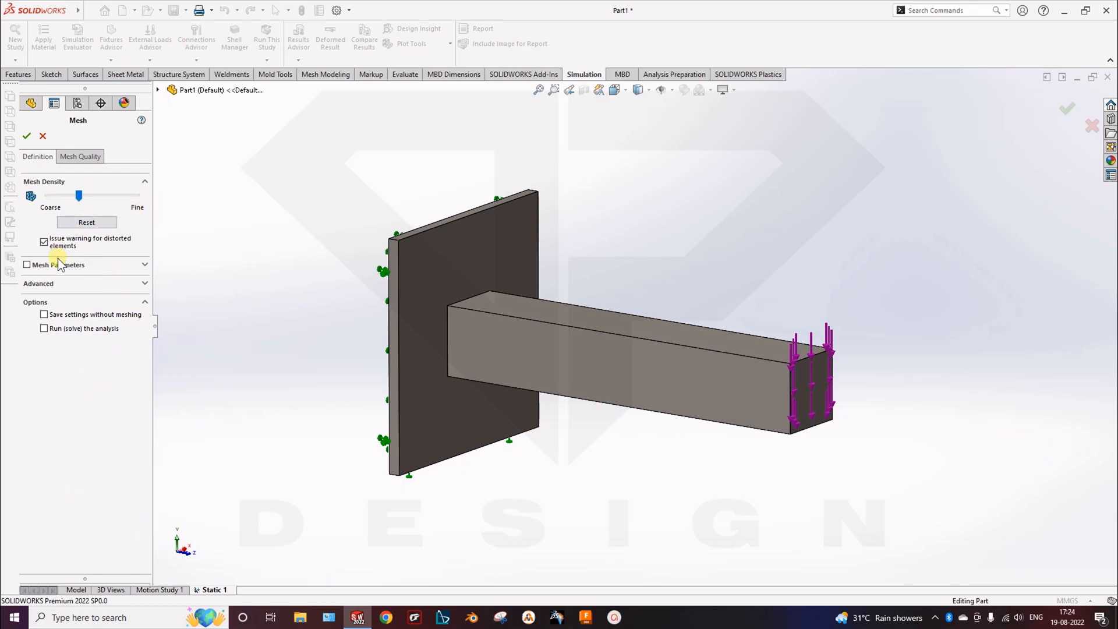
click(57, 264)
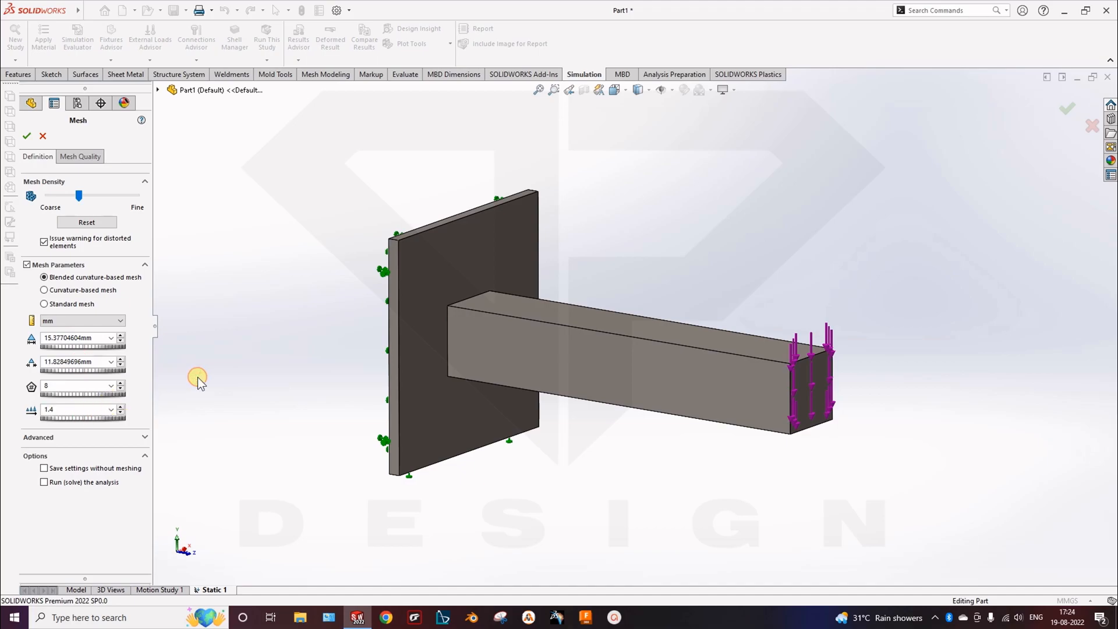
mouse_move(178, 363)
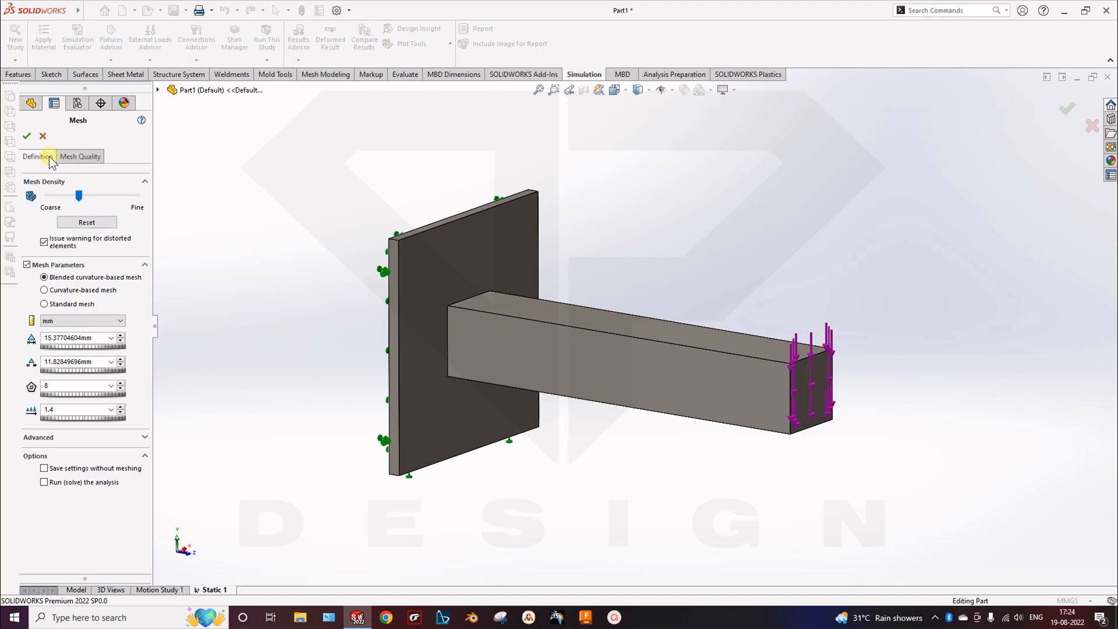
mouse_move(41, 136)
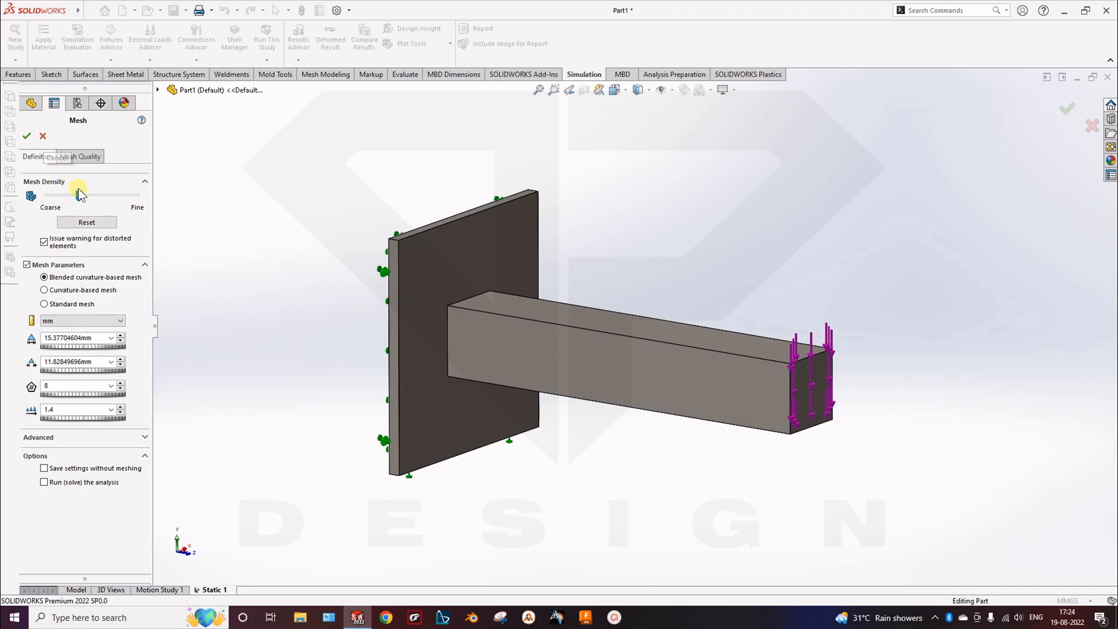
drag(81, 194, 73, 195)
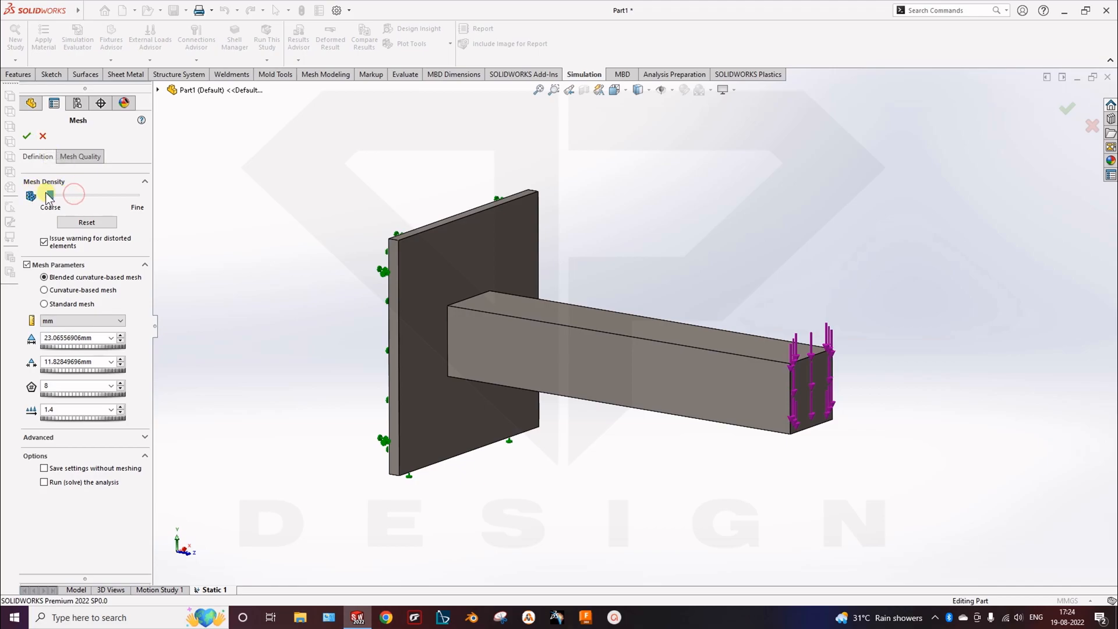
click(26, 135)
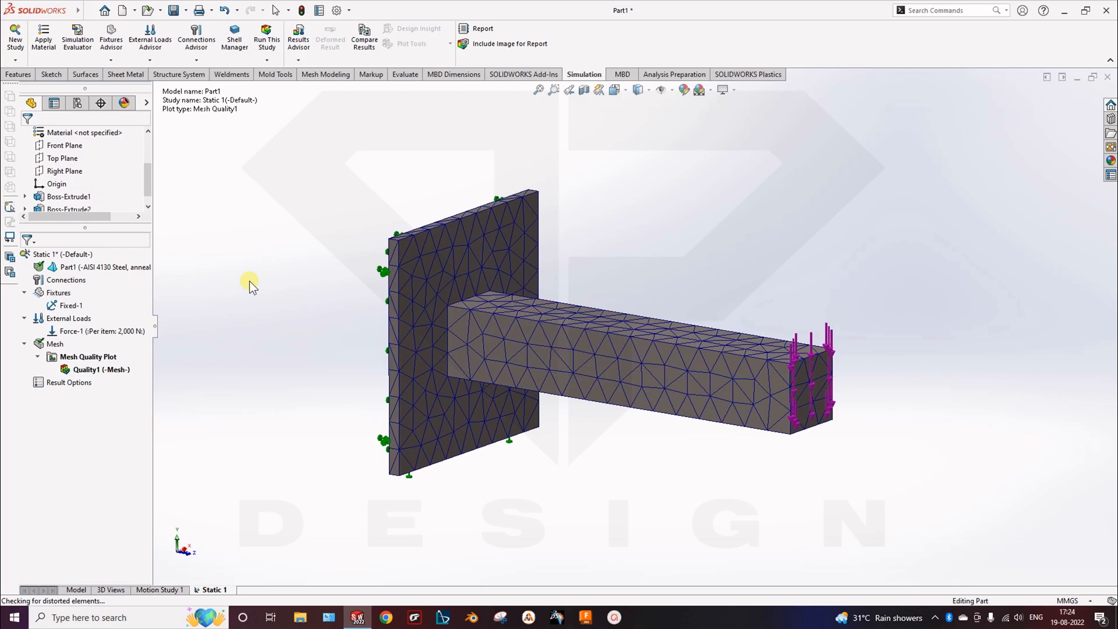
Run the static study and view the von Mises stress plot on the deformed beam obliquely
click(91, 369)
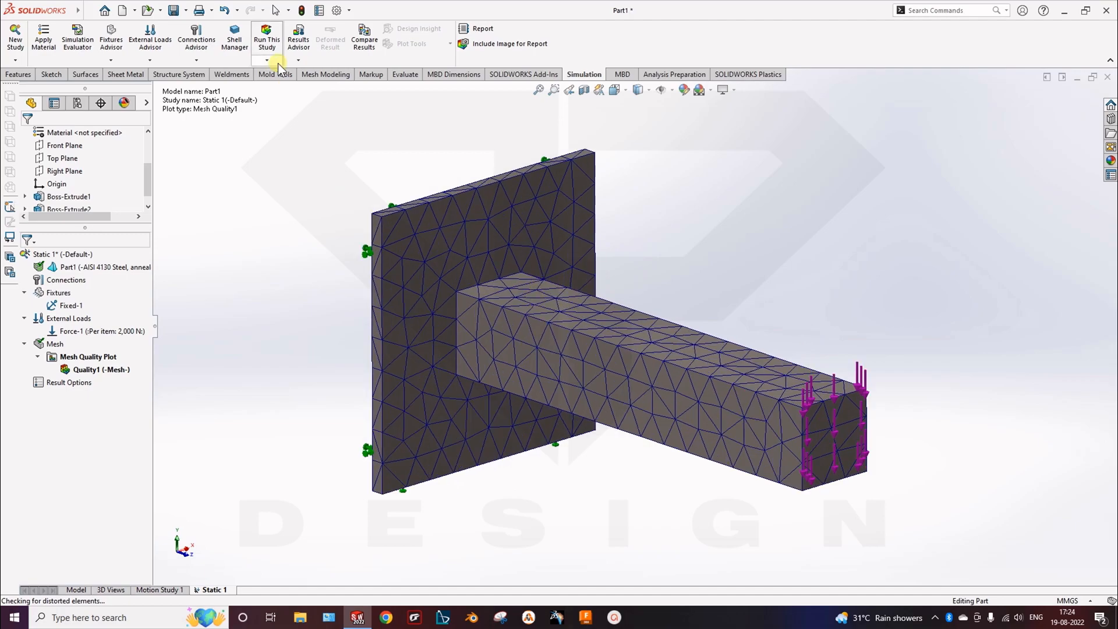
click(267, 36)
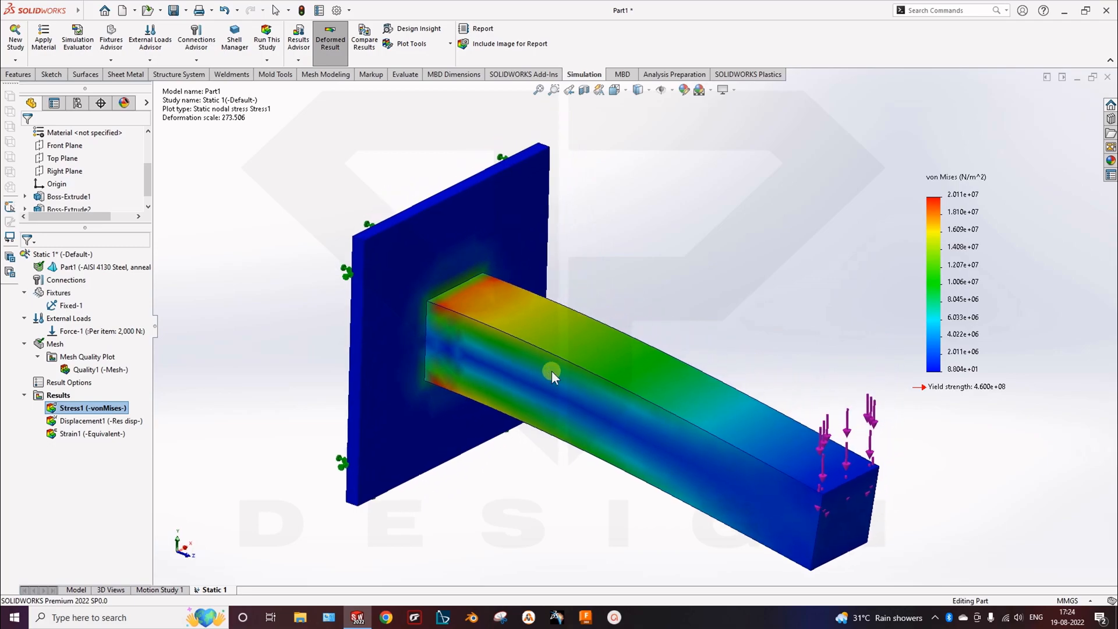
drag(554, 376, 719, 388)
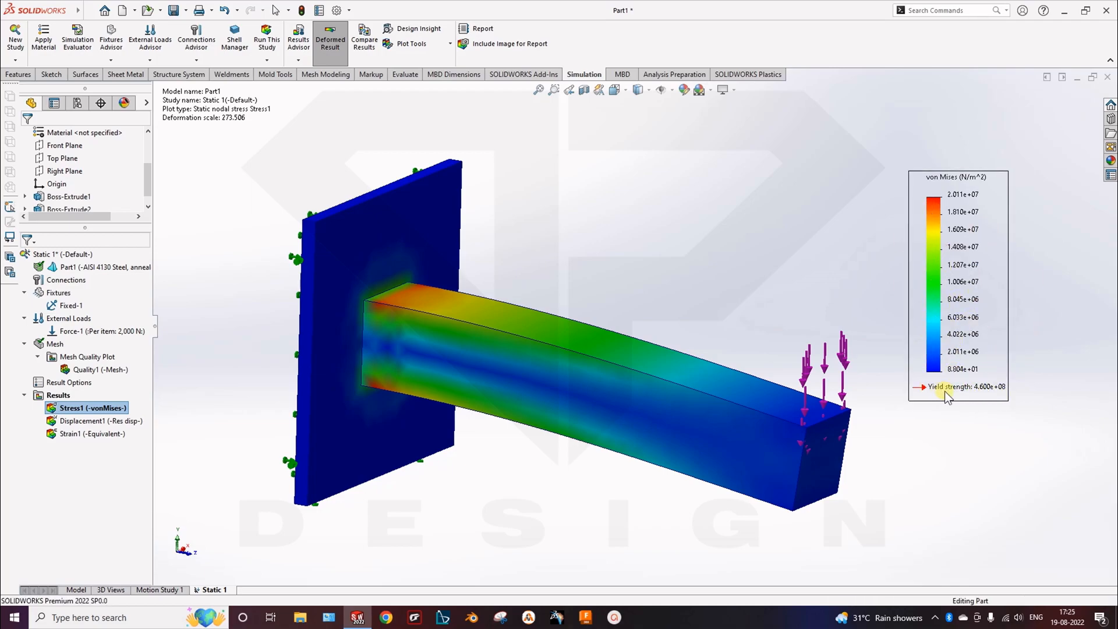
mouse_move(945, 221)
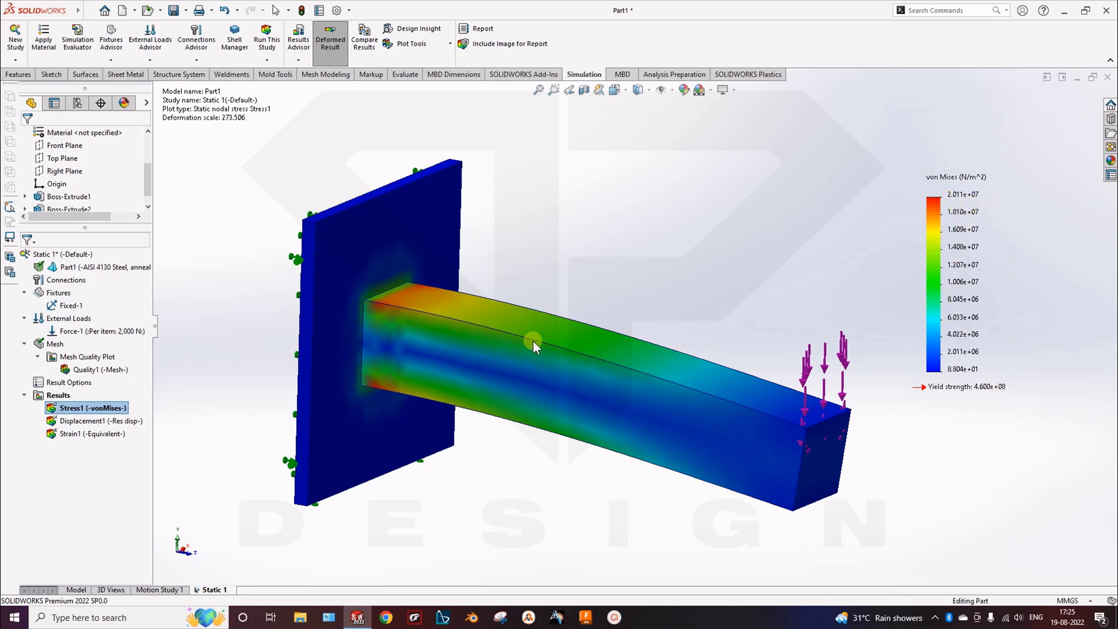
right_click(85, 408)
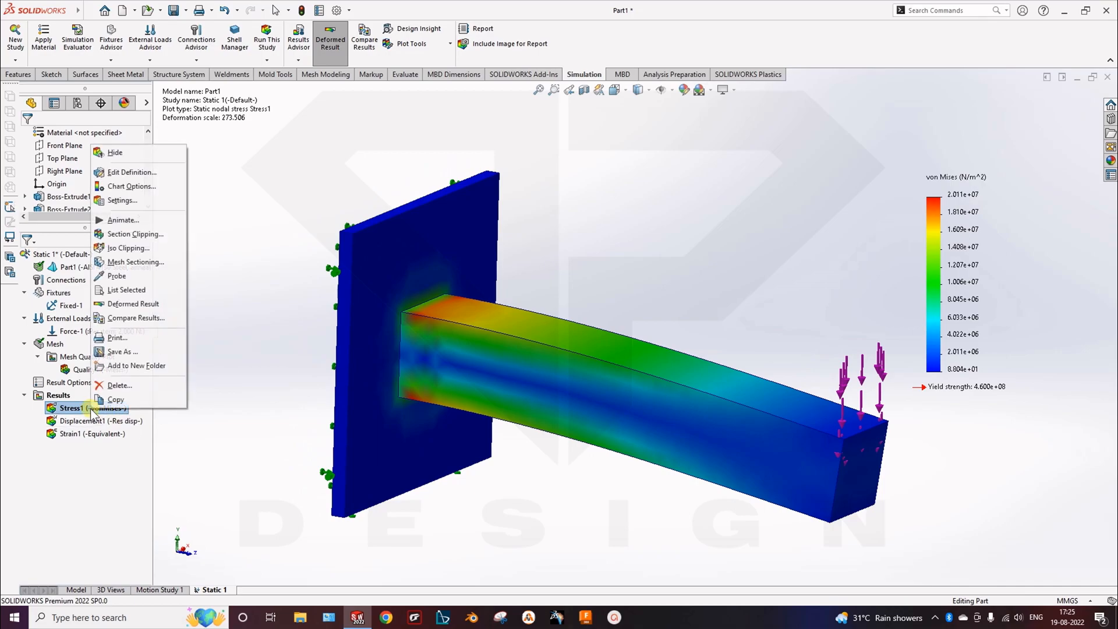
click(90, 408)
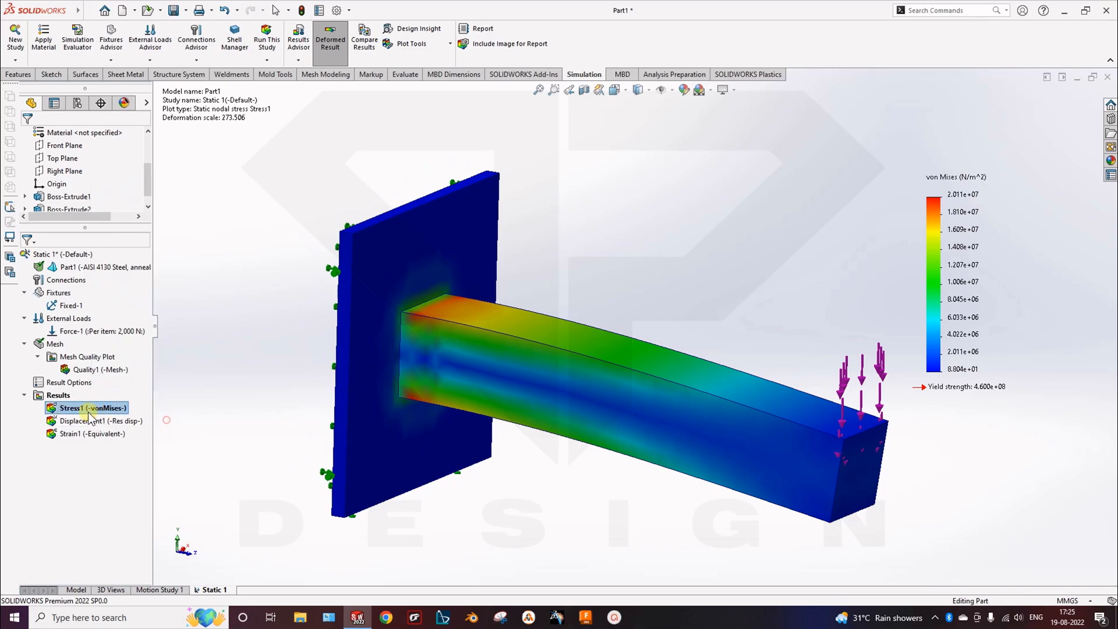
Set the Stress1 plot to true deformation scale and show the Displacement1 plot
double_click(93, 408)
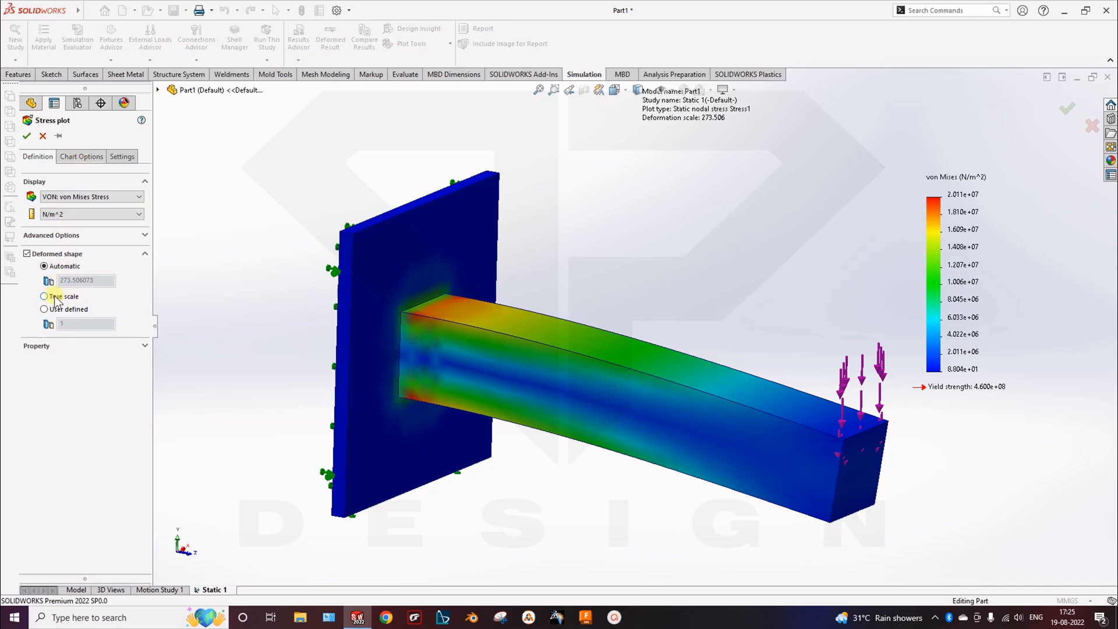
click(43, 296)
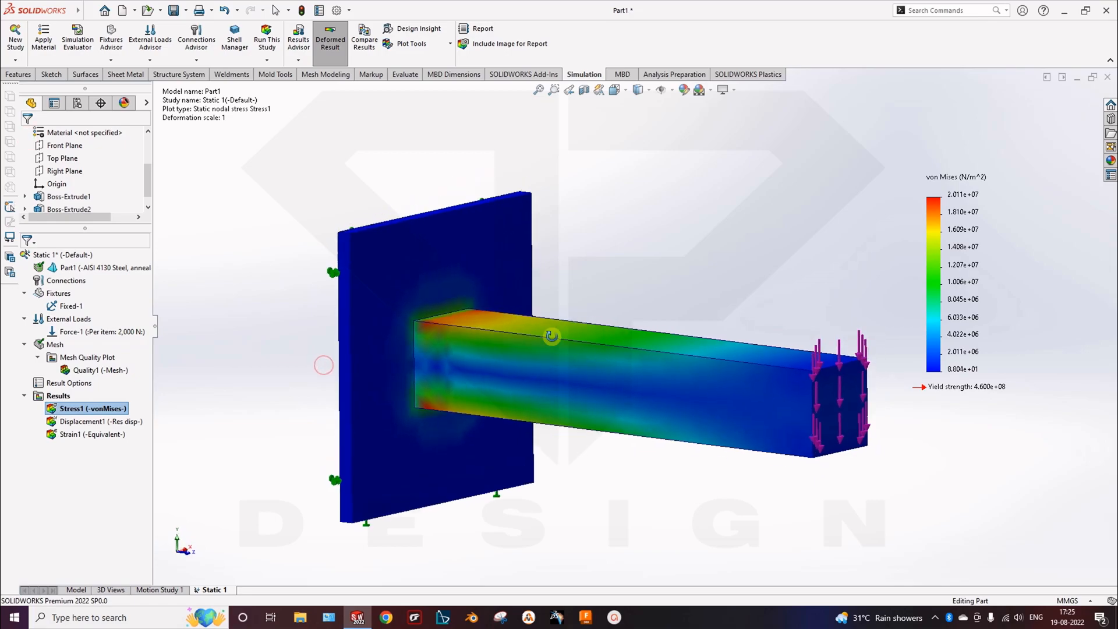
double_click(93, 421)
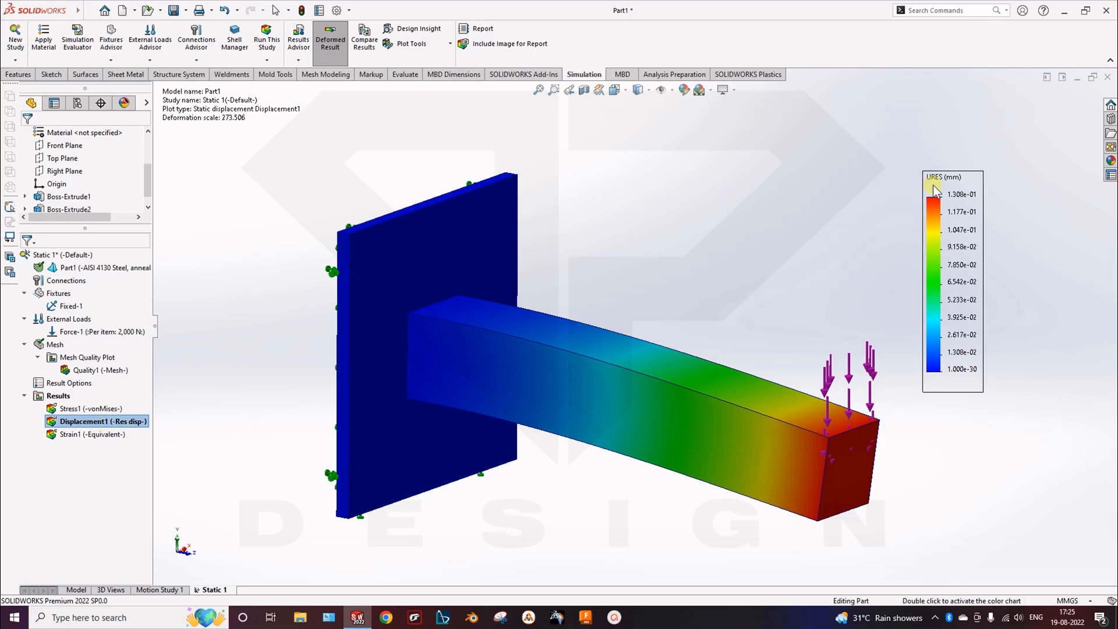
Show the Strain1 equivalent strain plot, then return to the Stress1 von Mises plot
click(91, 420)
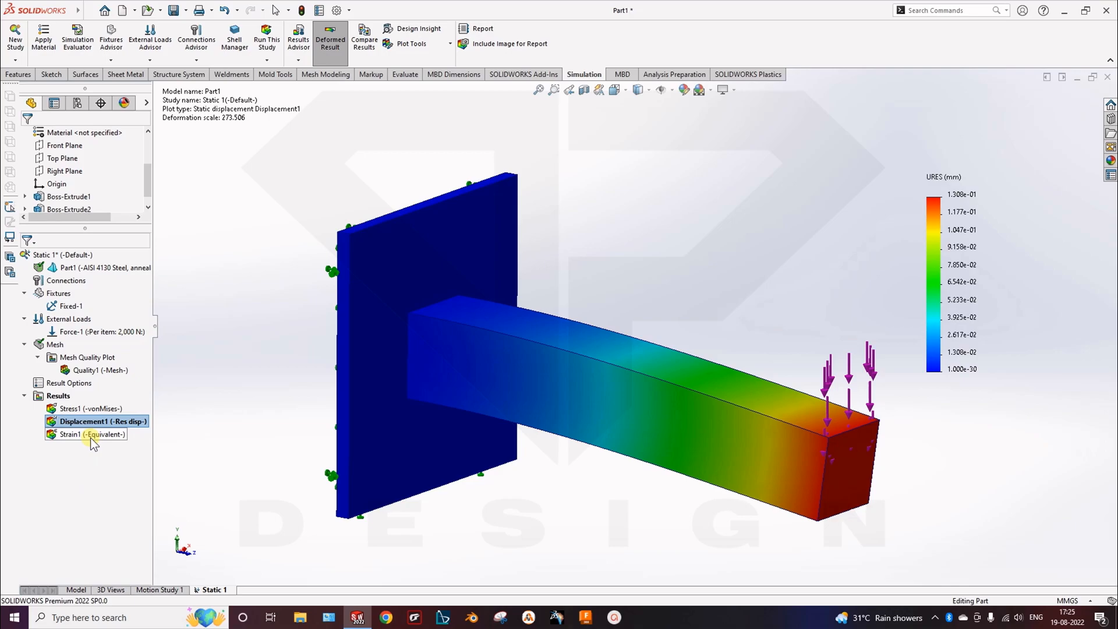
double_click(71, 434)
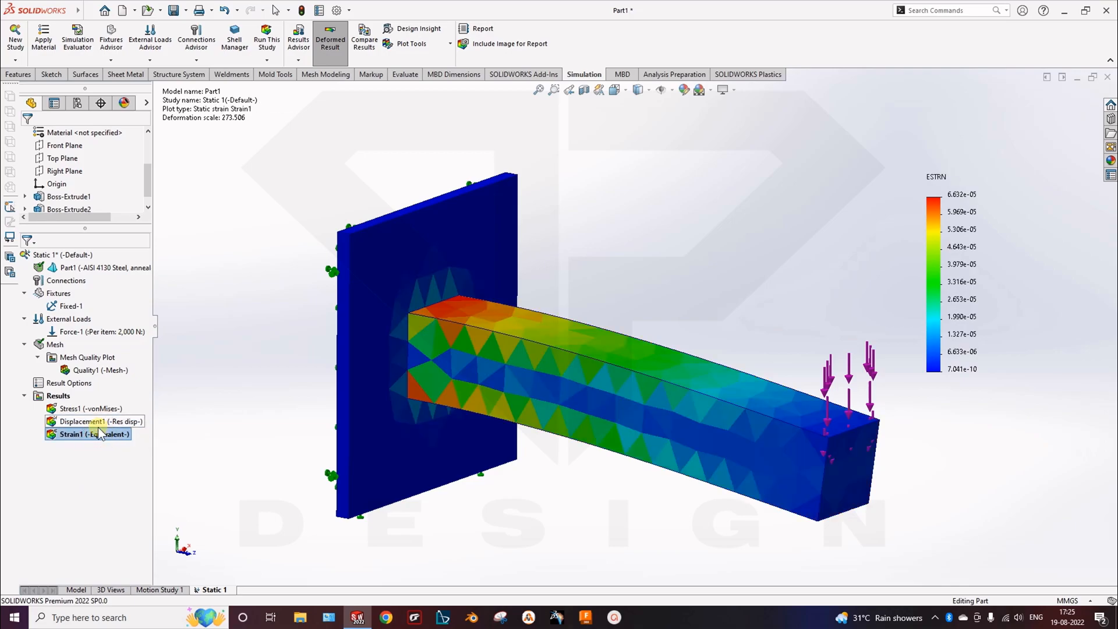
double_click(89, 408)
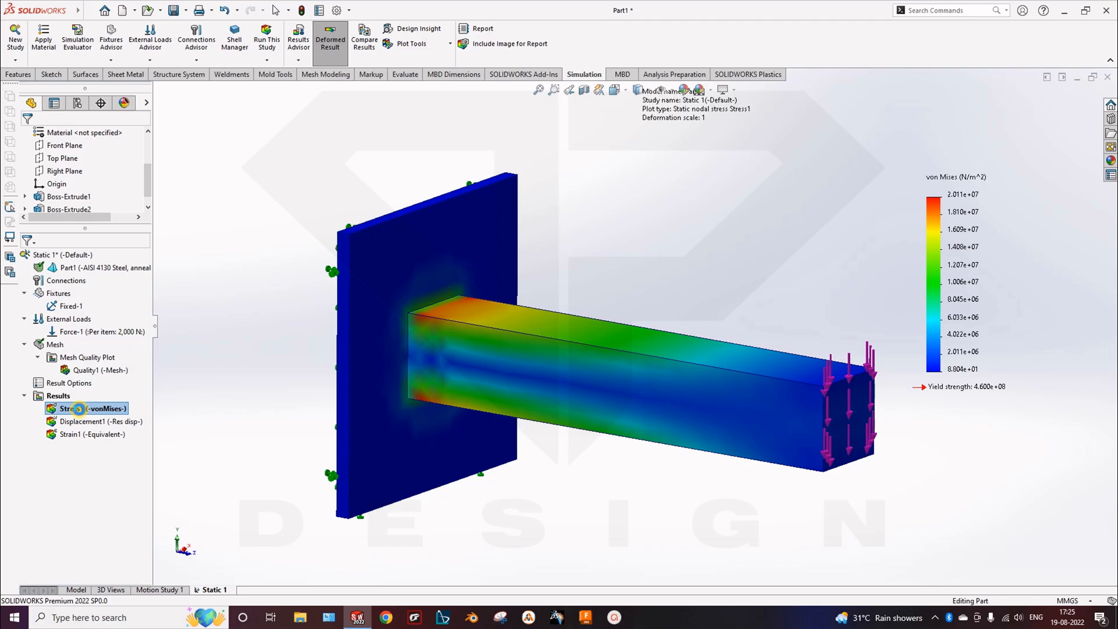
In Stress1 Chart Options, turn off automatic maximum and use general number format
double_click(90, 407)
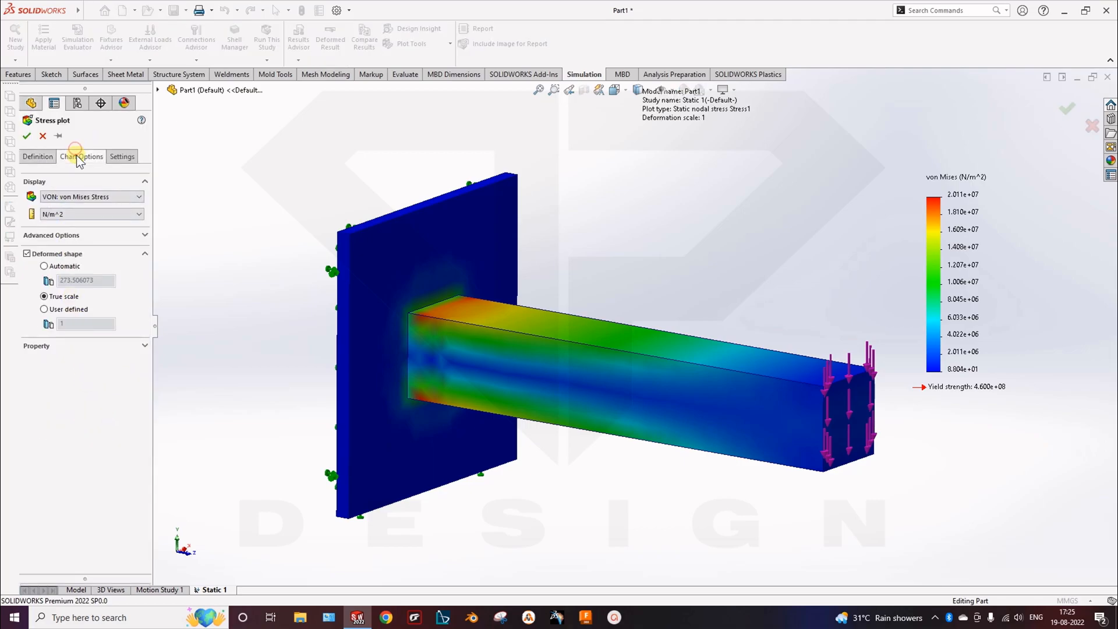
click(82, 156)
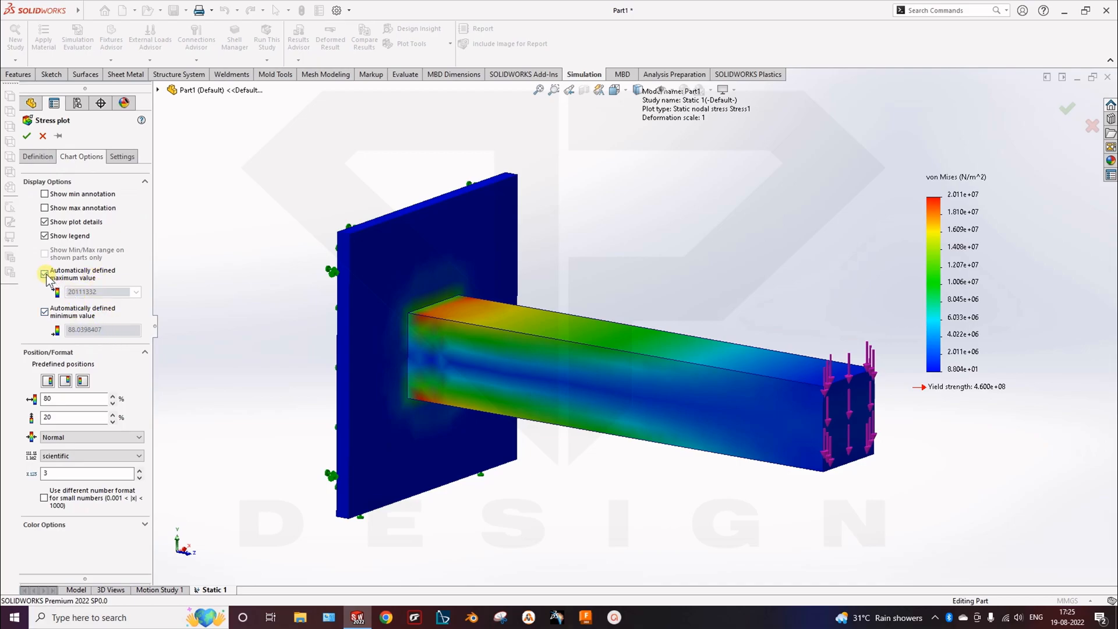
click(44, 275)
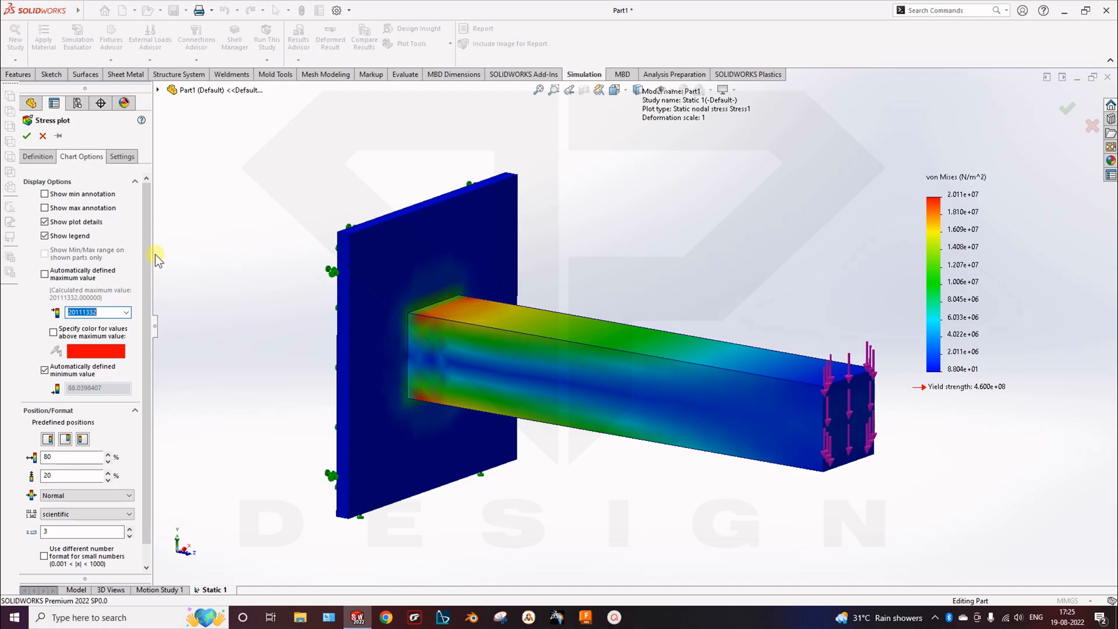
mouse_move(42, 136)
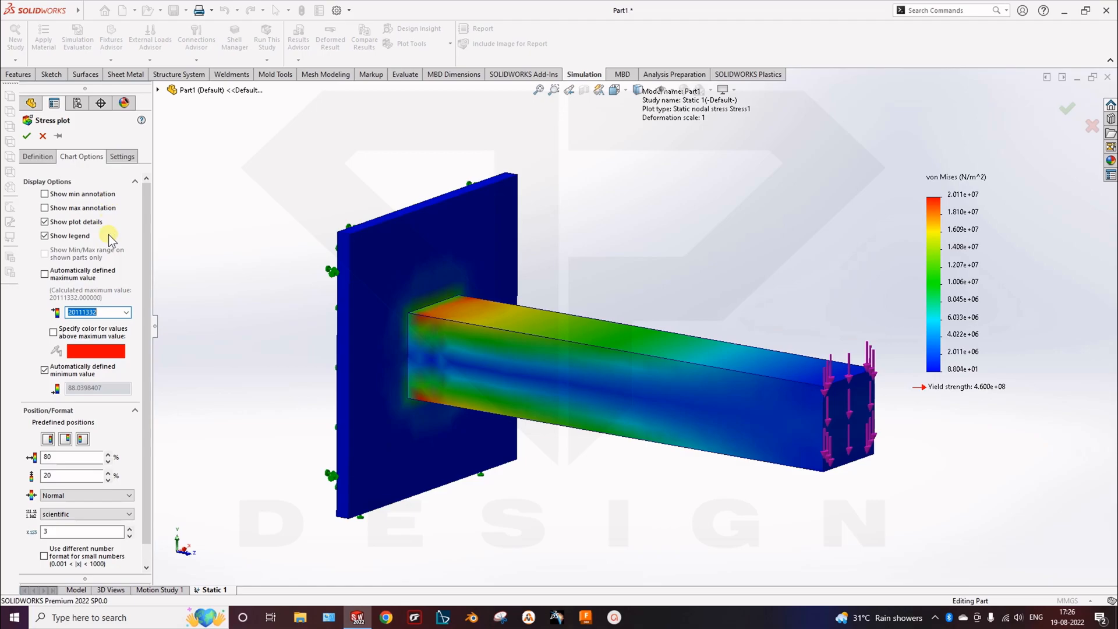
scroll(down, 3)
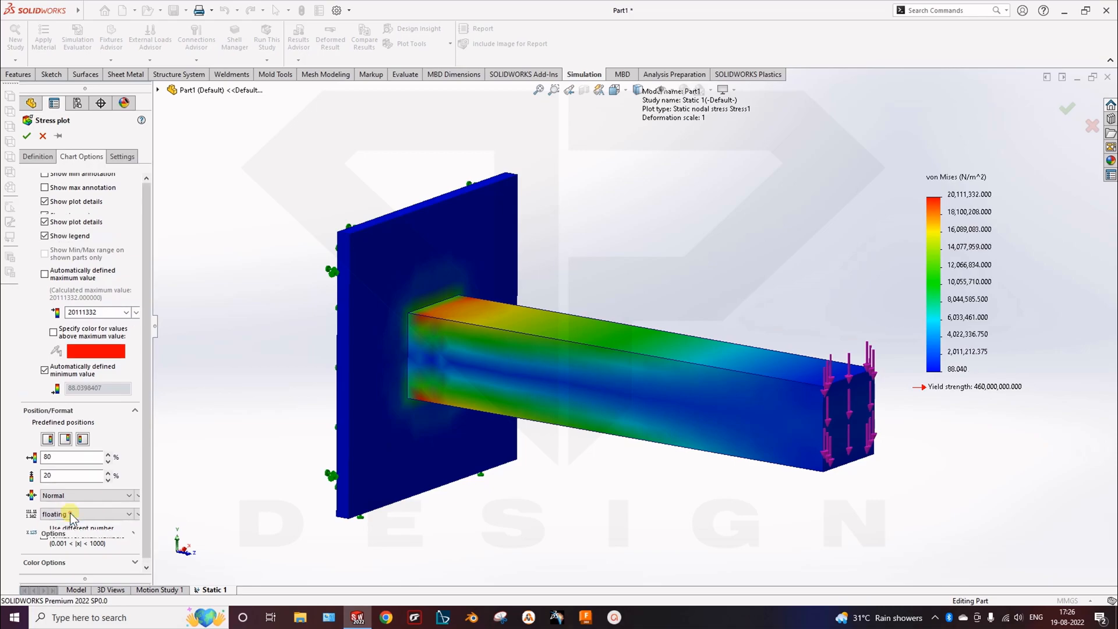
click(85, 513)
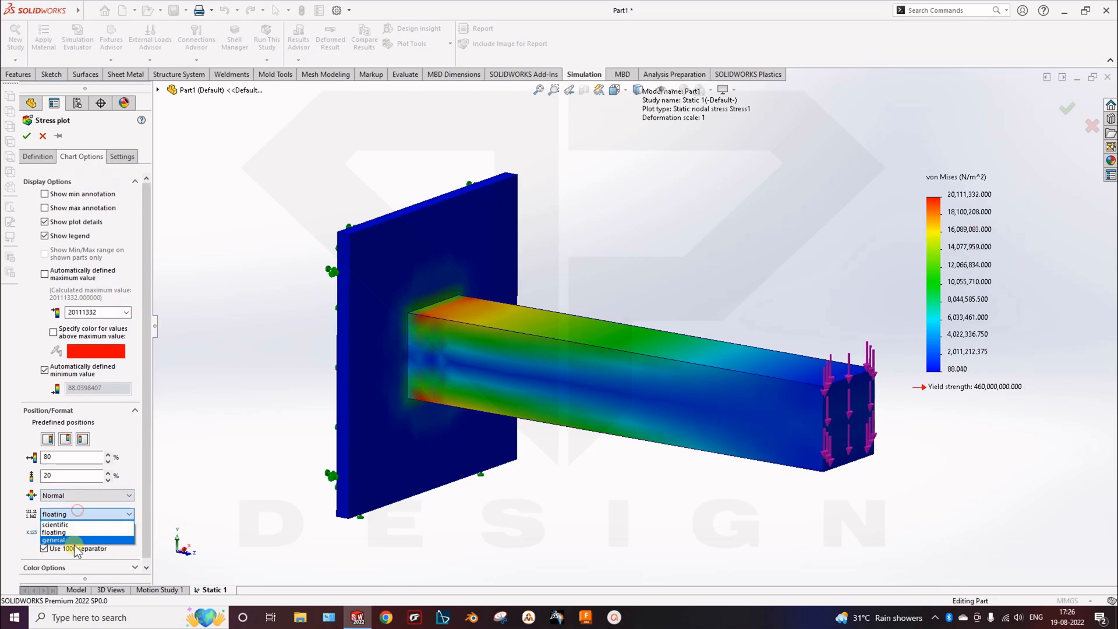
click(53, 539)
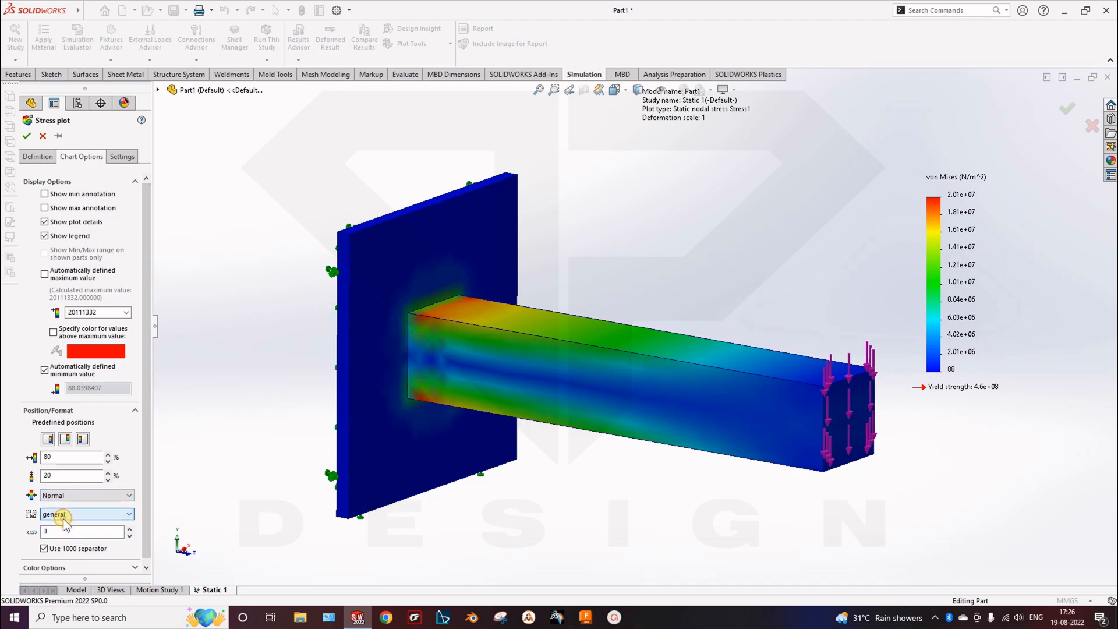
Raise the legend position values to 86 and 27 and confirm the plot settings
click(109, 453)
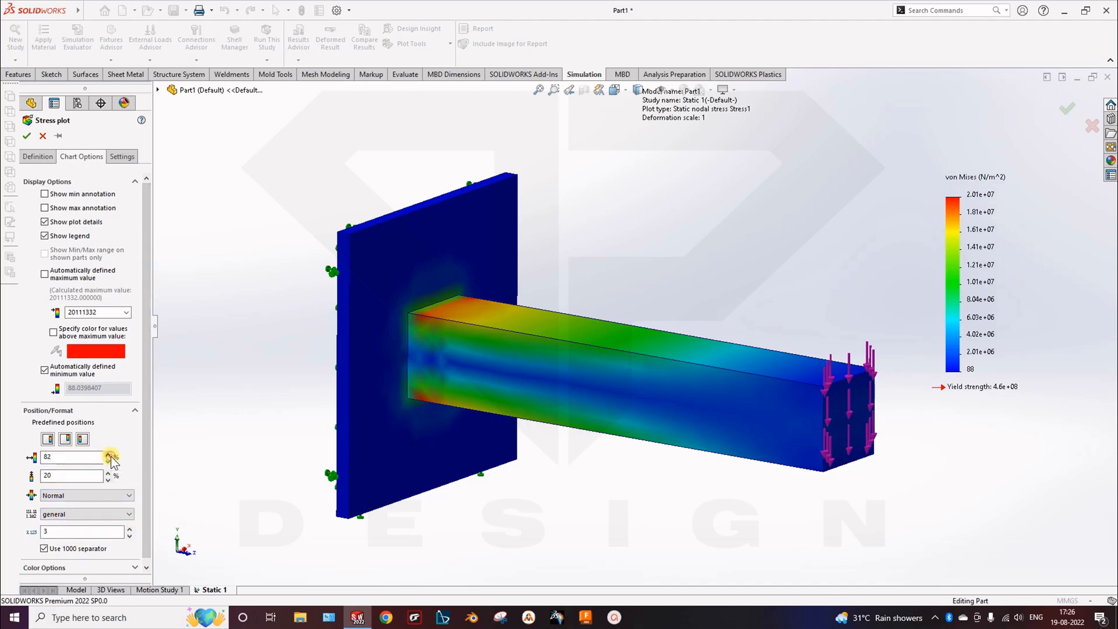
click(108, 453)
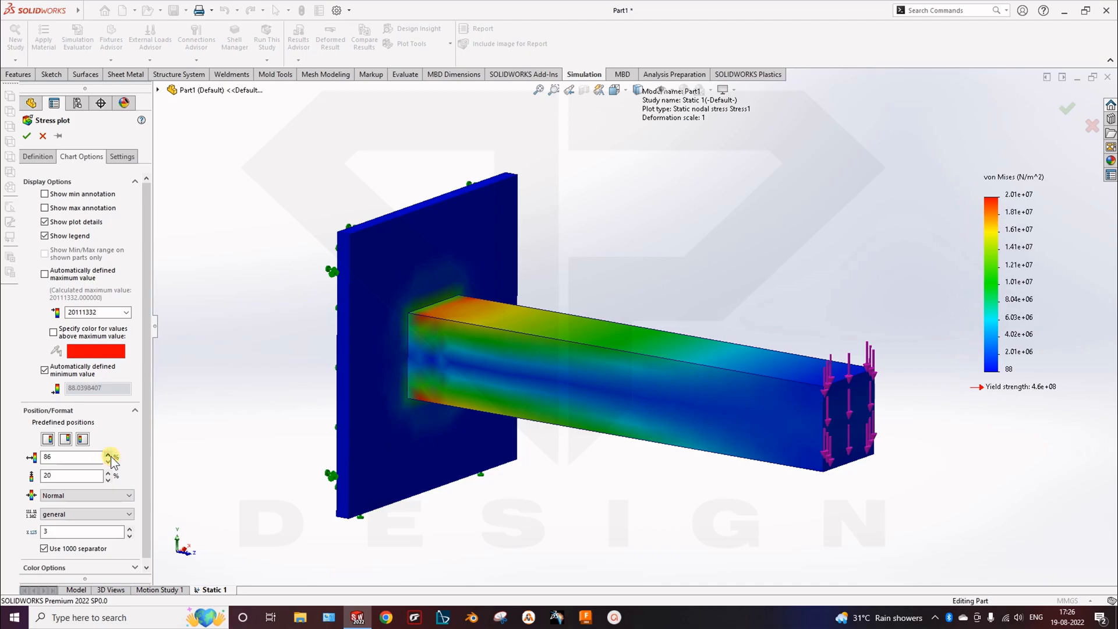
click(108, 472)
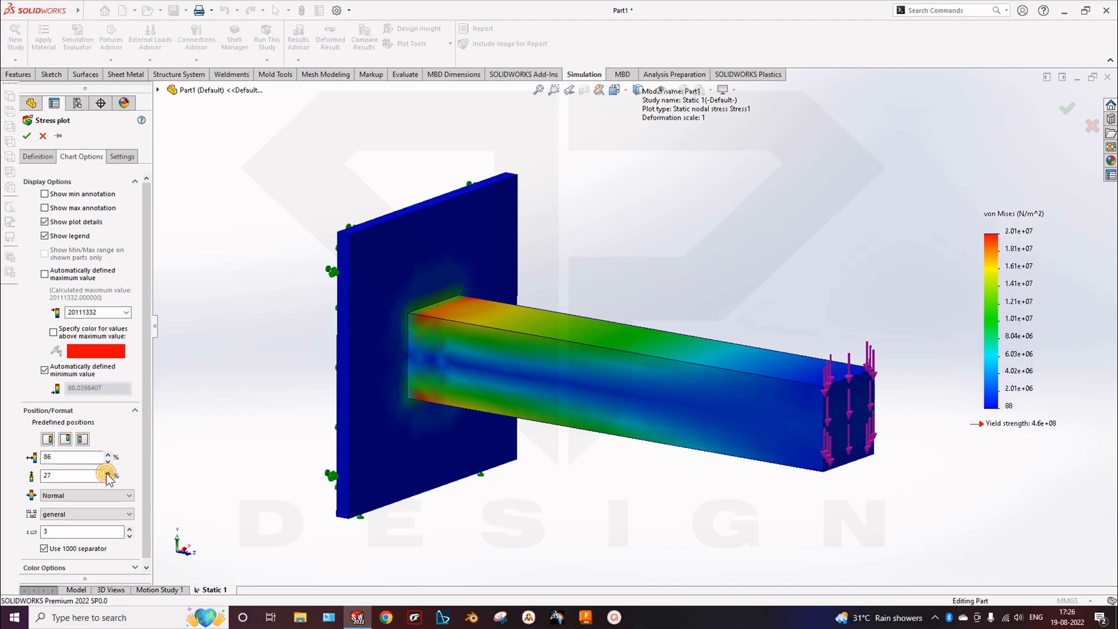
click(121, 156)
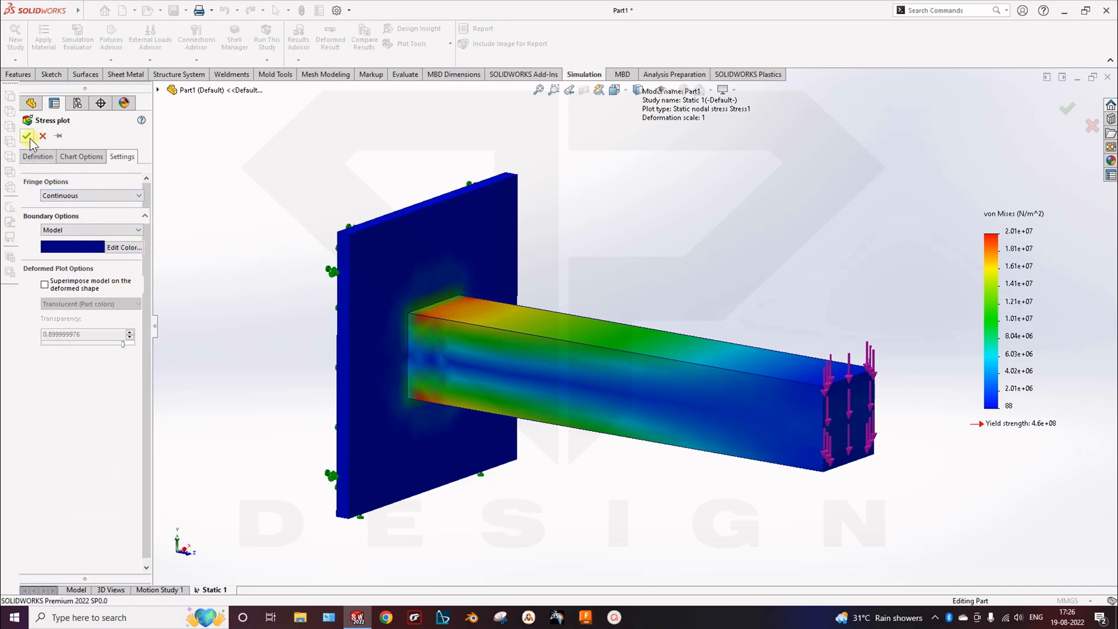
click(28, 136)
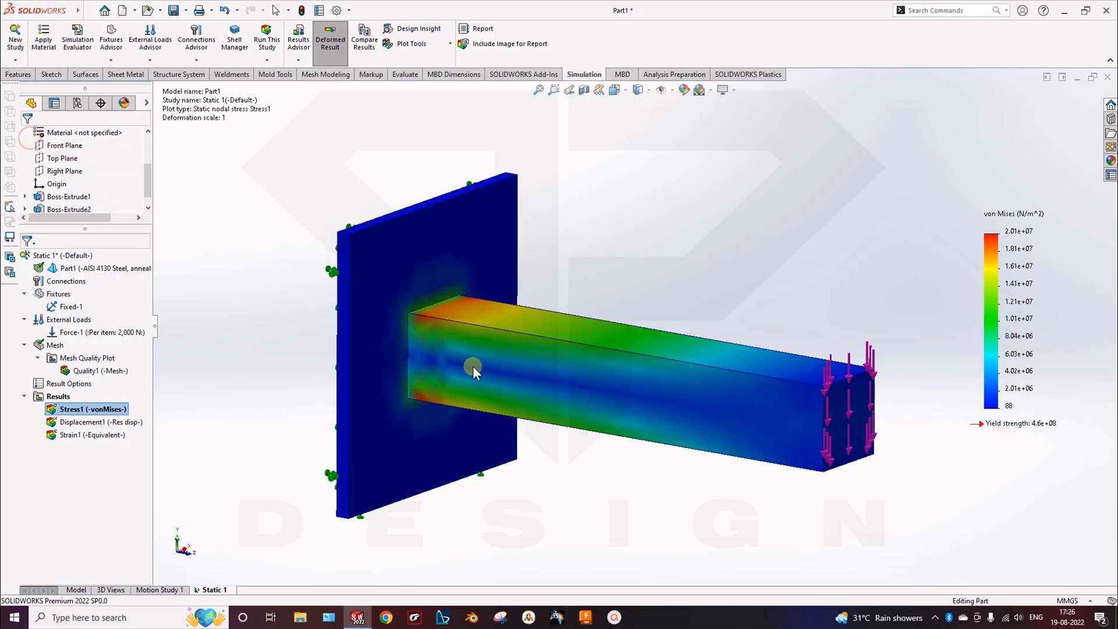